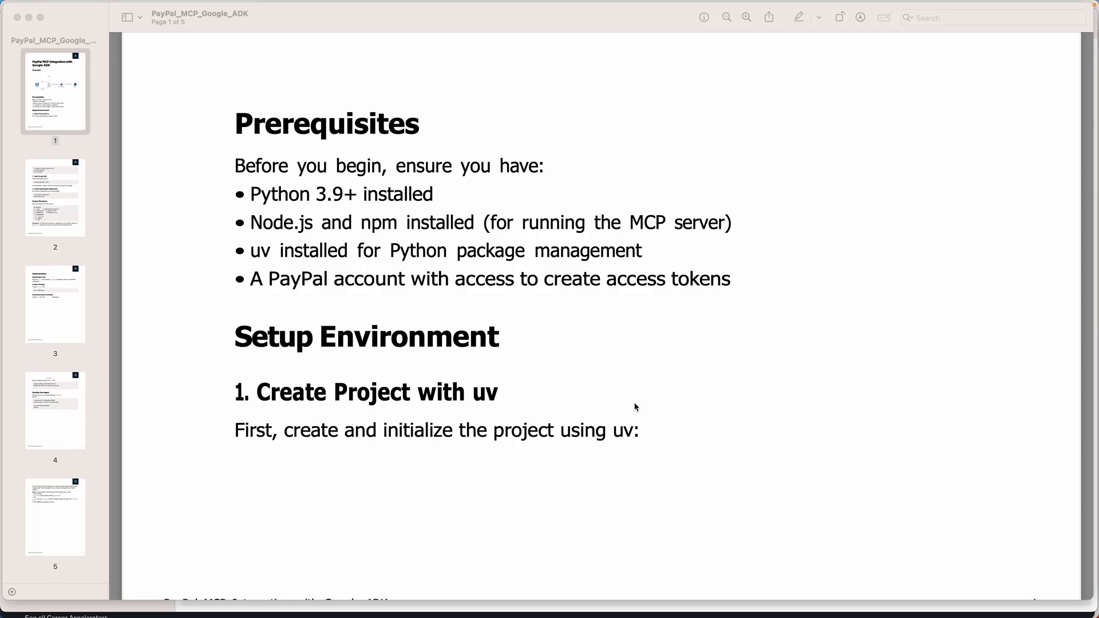
Highlight the Node.js/npm and uv prerequisite lines in the setup guide
scroll(down, 3)
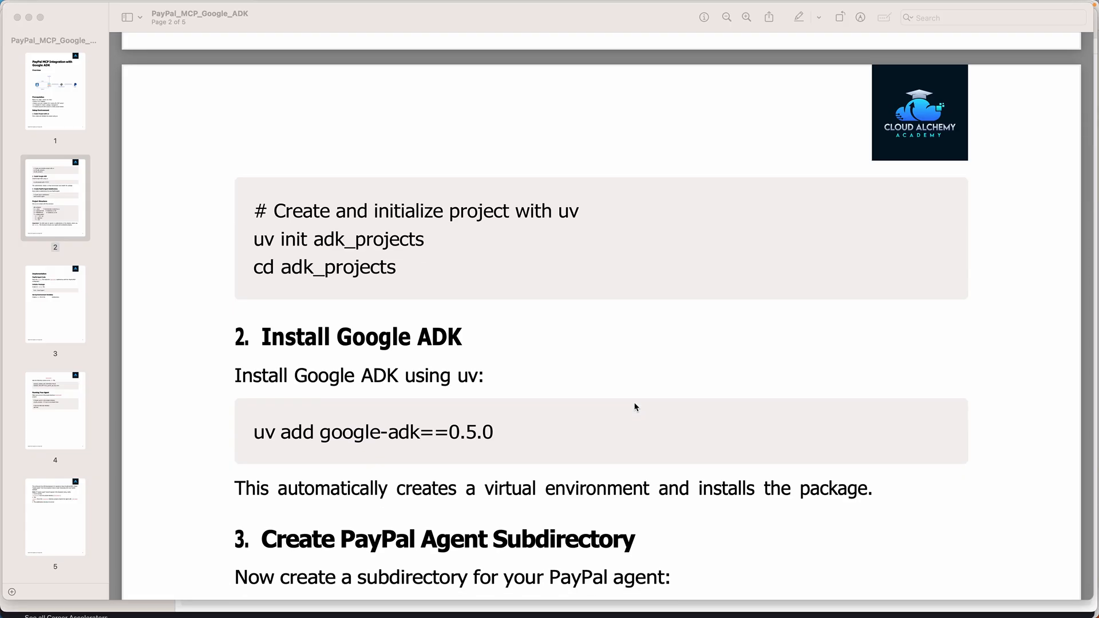
scroll(up, 3)
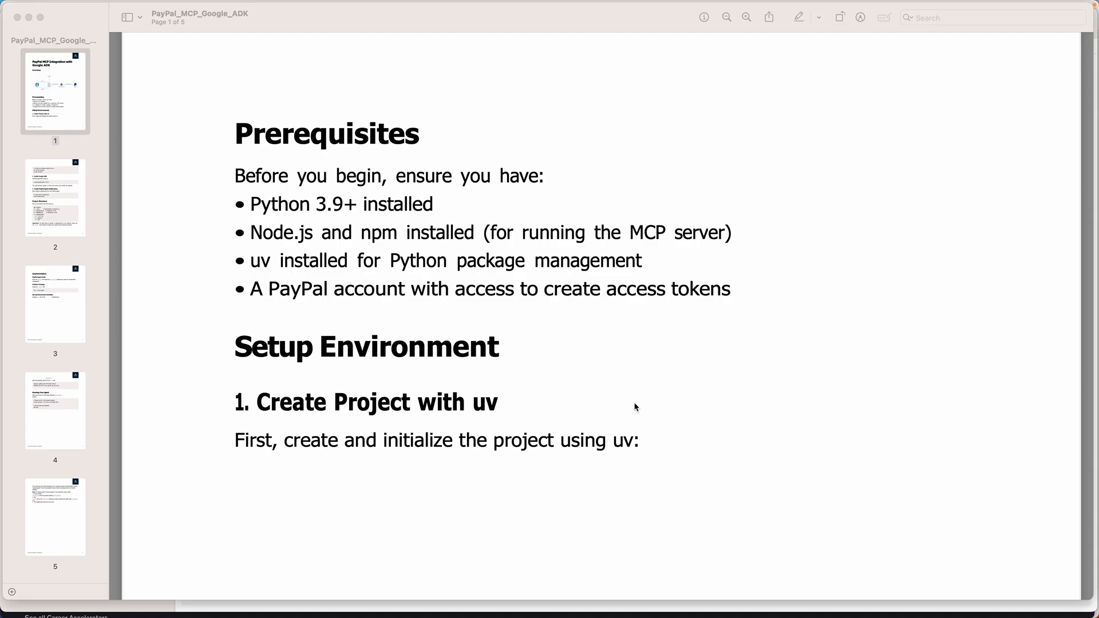
mouse_move(446, 266)
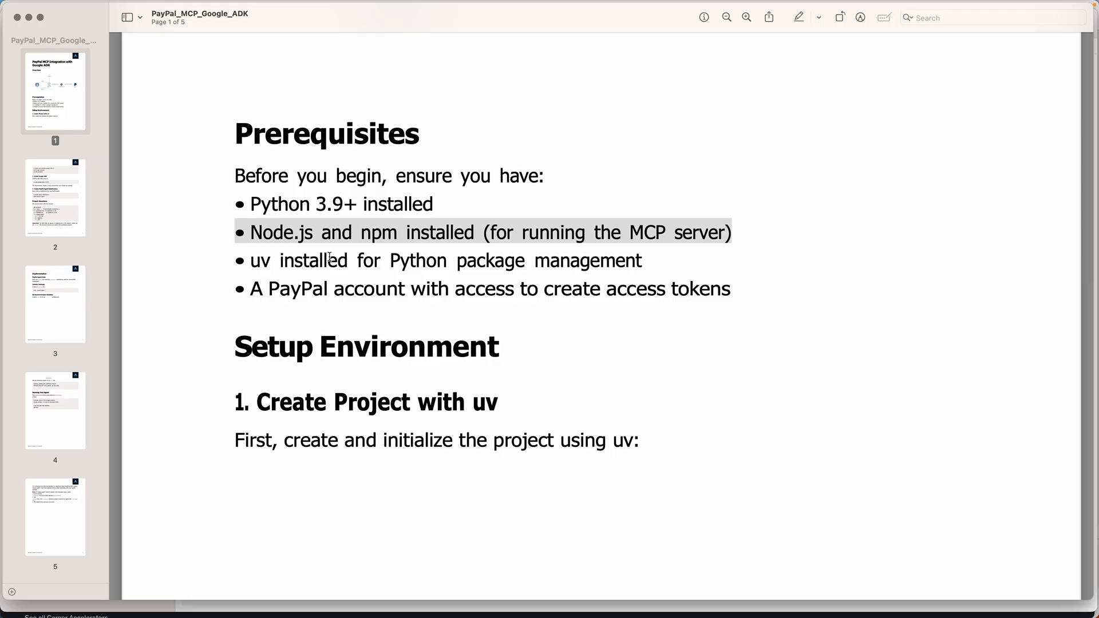
click(312, 260)
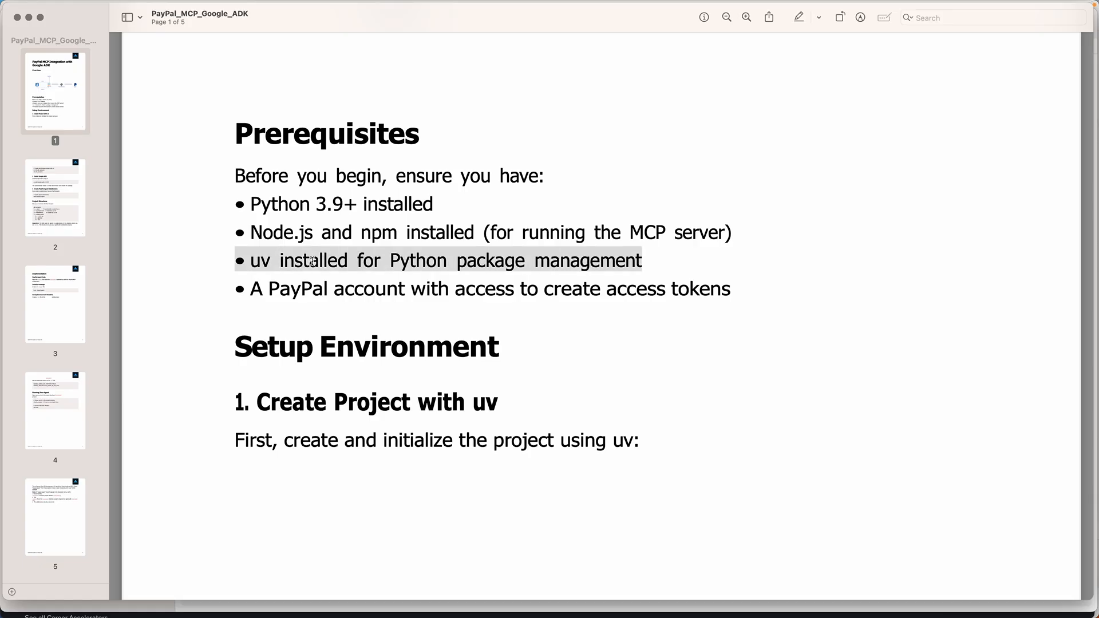
double_click(300, 289)
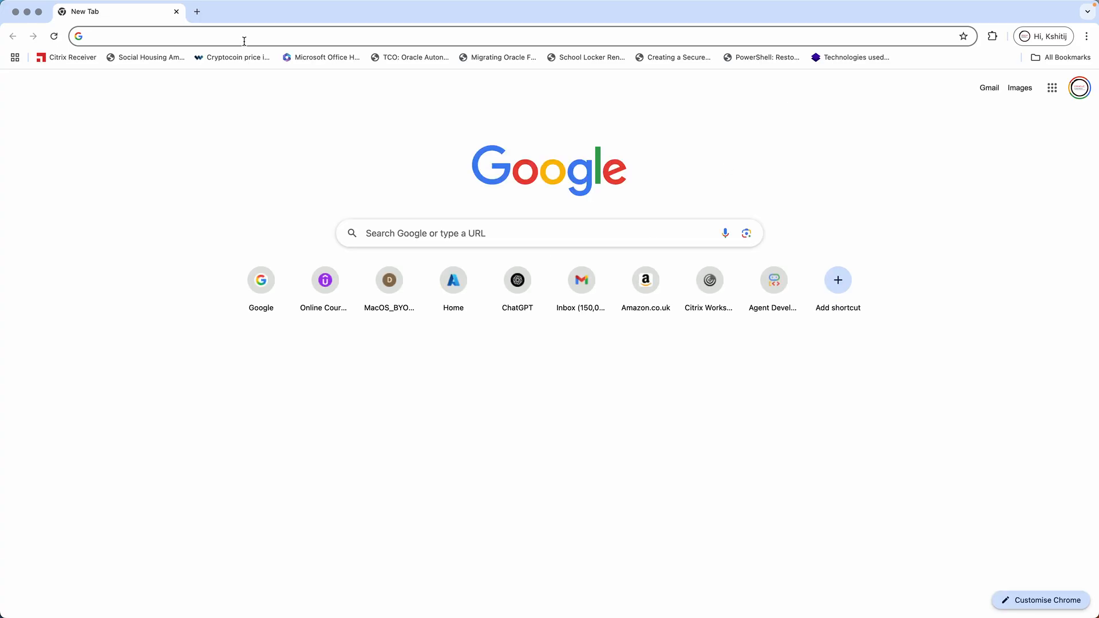
Search for paypal in Chrome and open PayPal's Log In page
text(paypal)
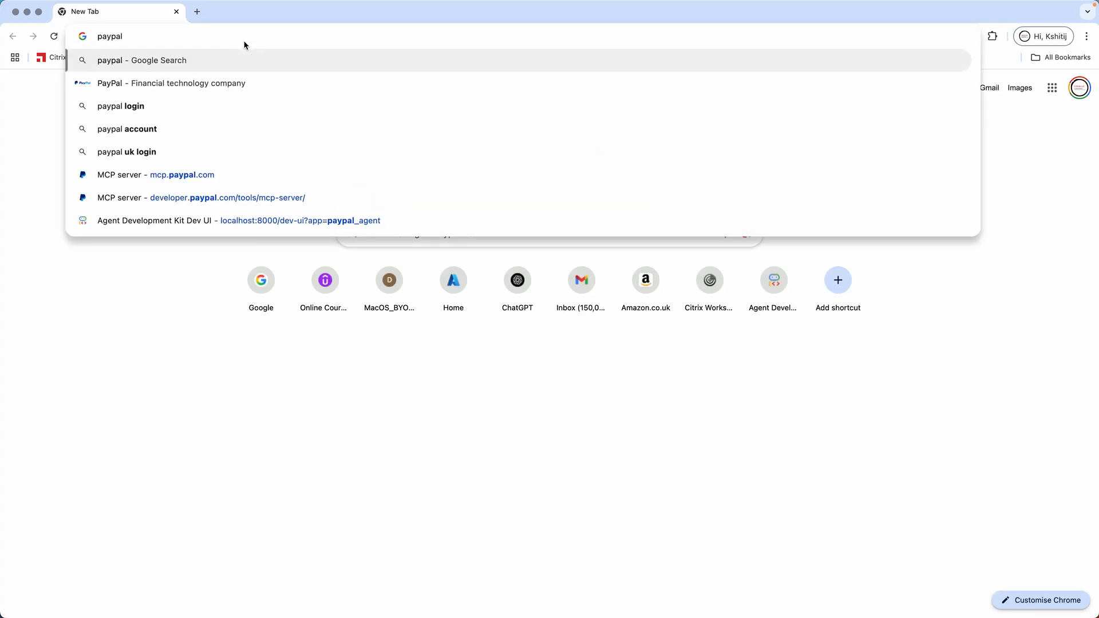
key(Enter)
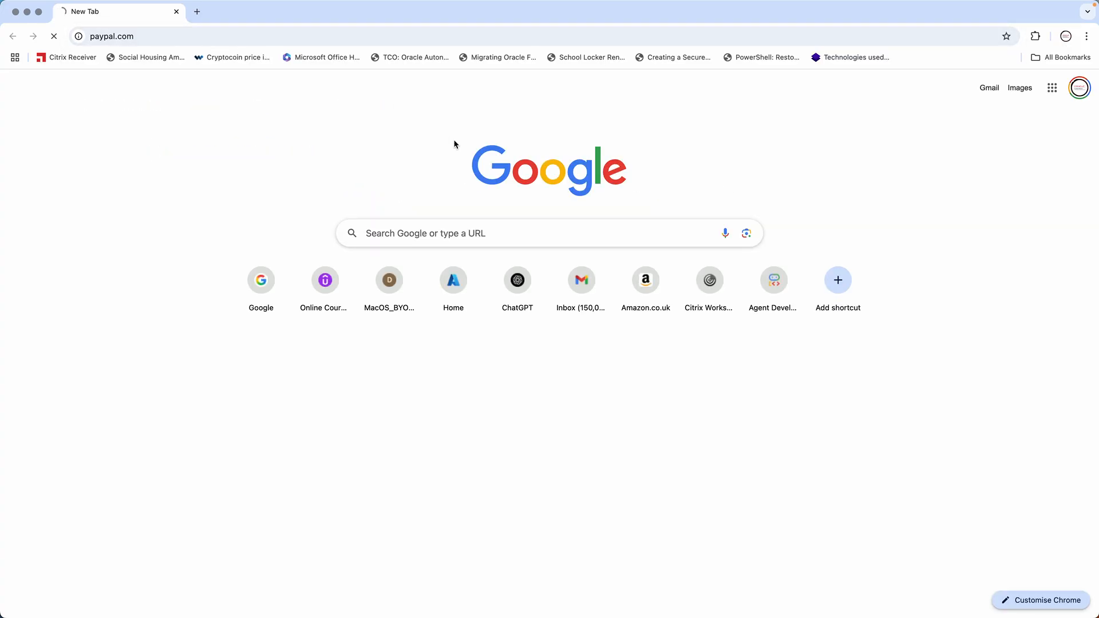
key(Enter)
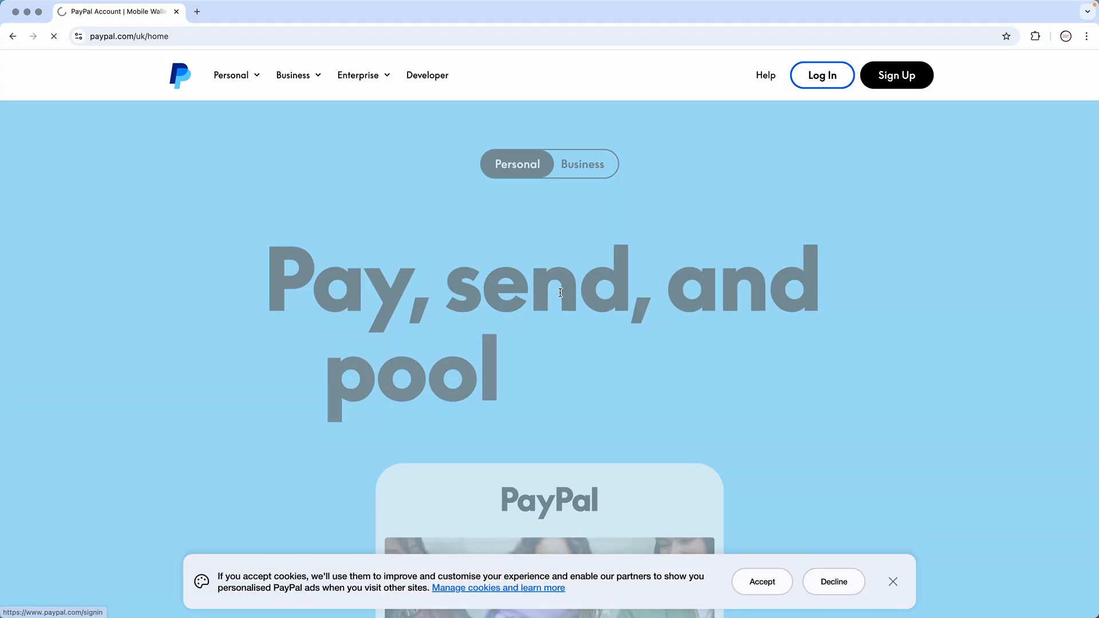
click(821, 75)
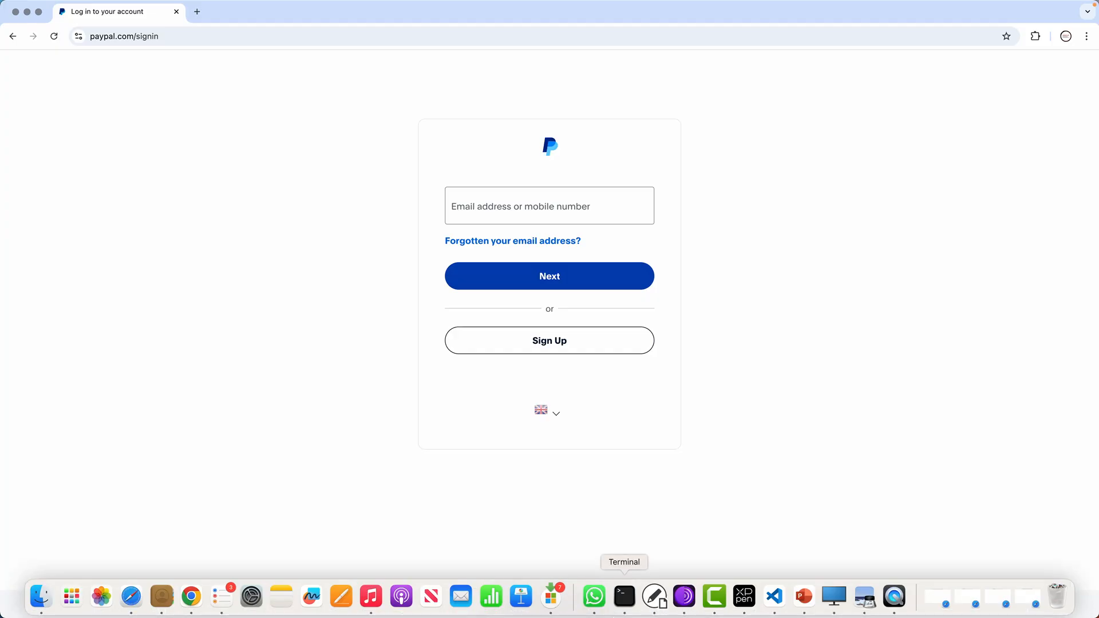
mouse_move(833, 596)
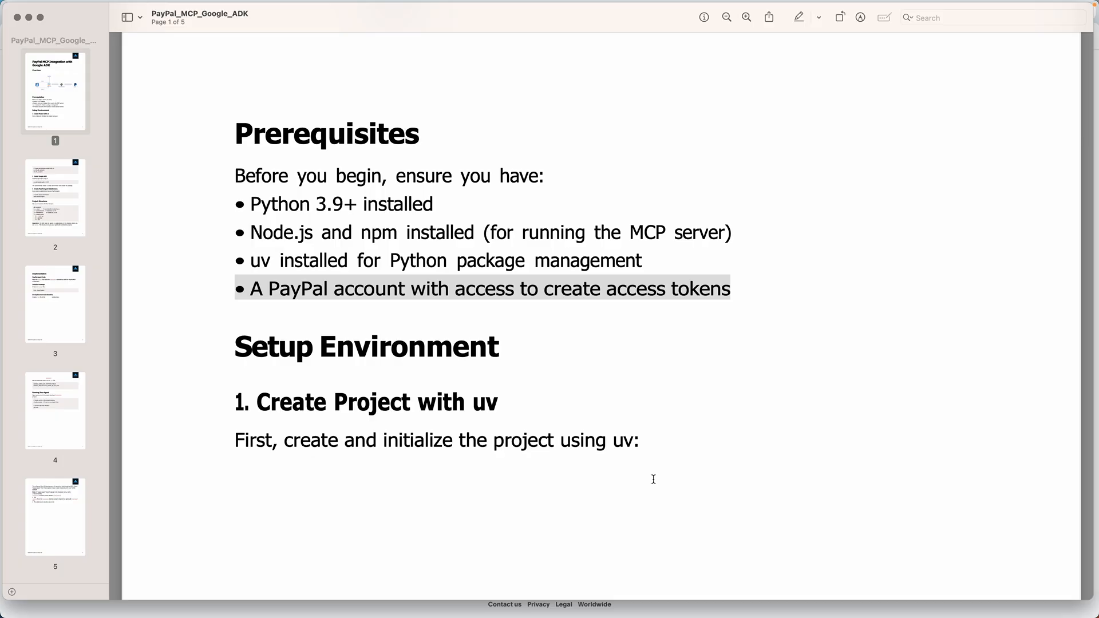
Scroll to the uv init and google-adk==0.5.0 commands, then launch Visual Studio Code
scroll(down, 3)
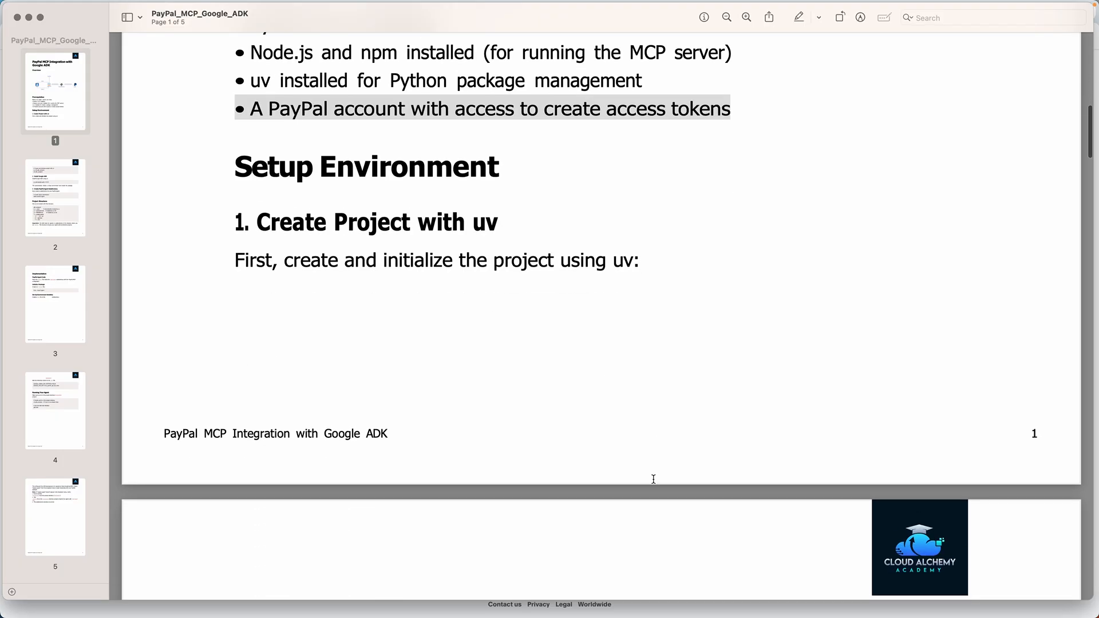
scroll(down, 3)
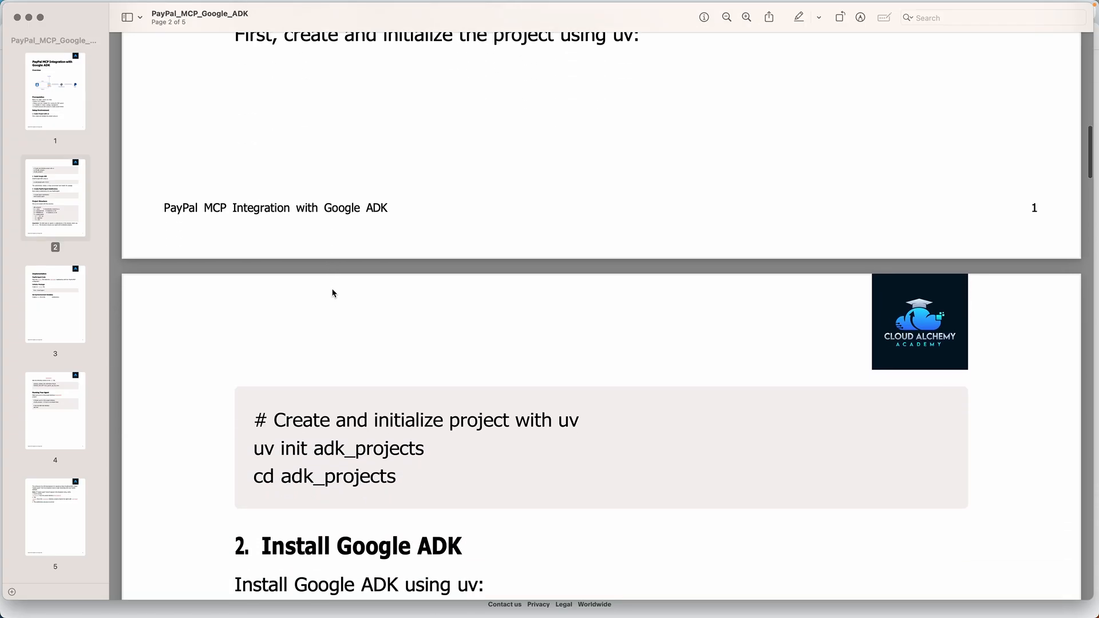
scroll(down, 3)
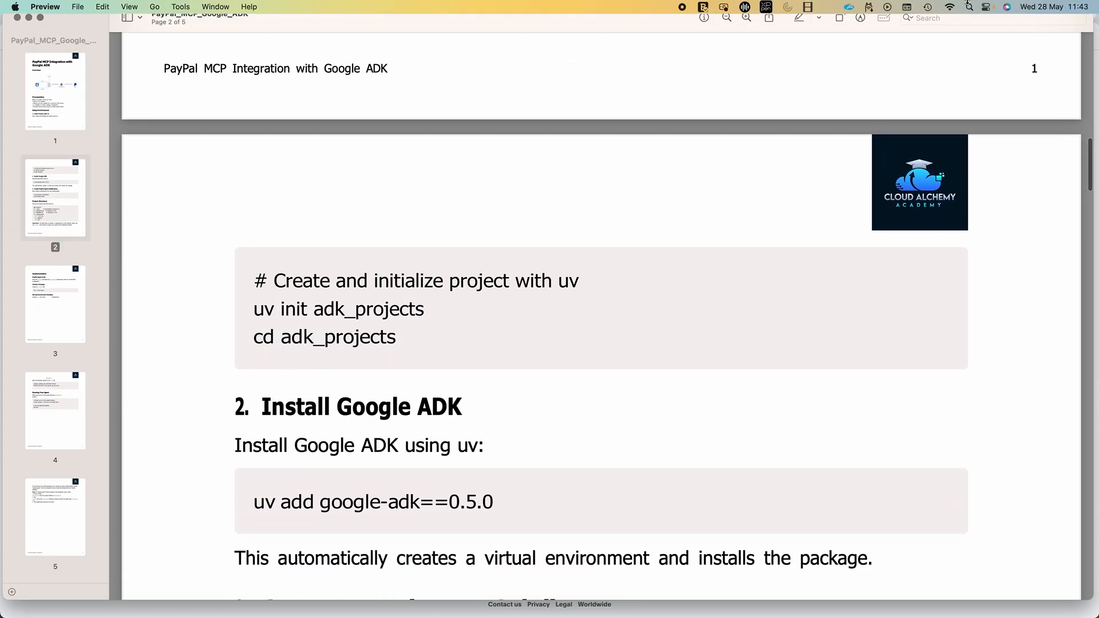
text(visual Studio Code)
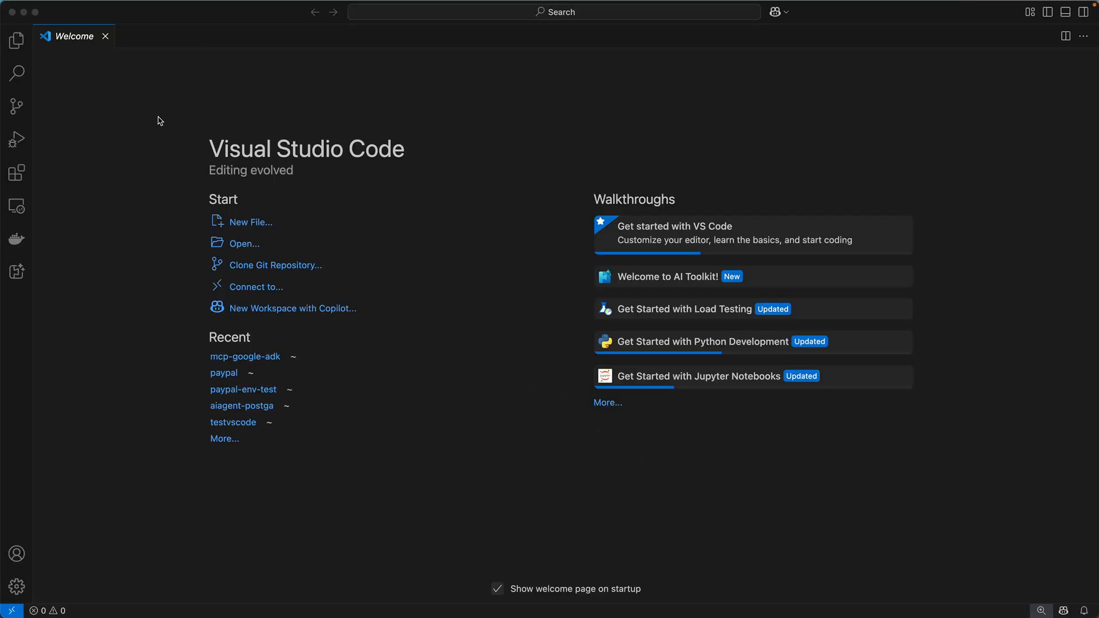
mouse_move(237, 250)
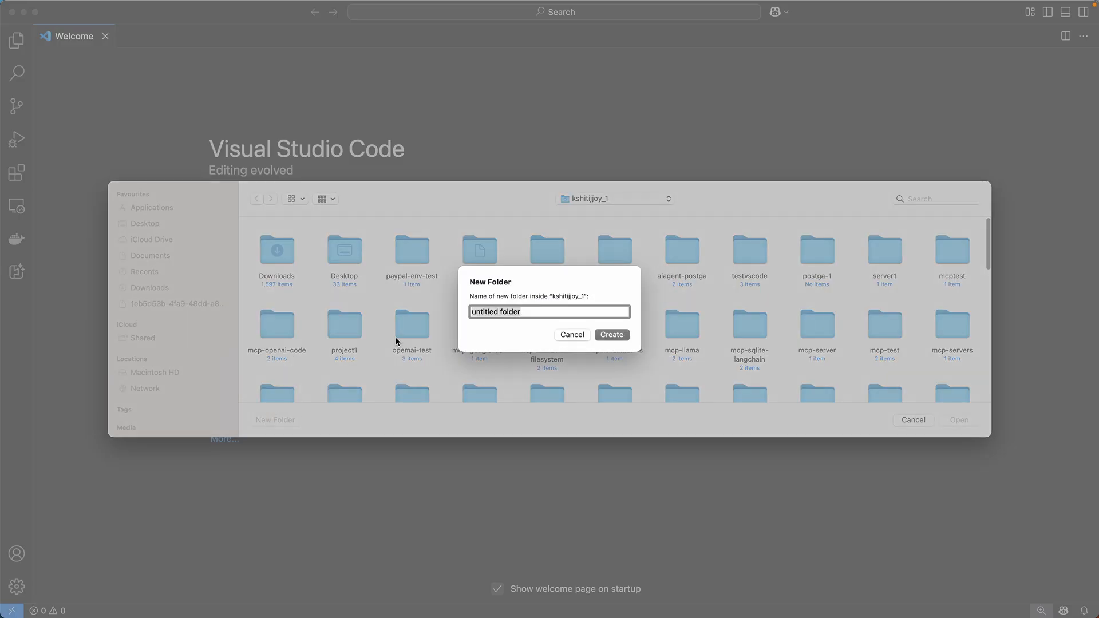
Create and open the paypal-mcp-adk folder, then start a new terminal
text(paypal-mcp-)
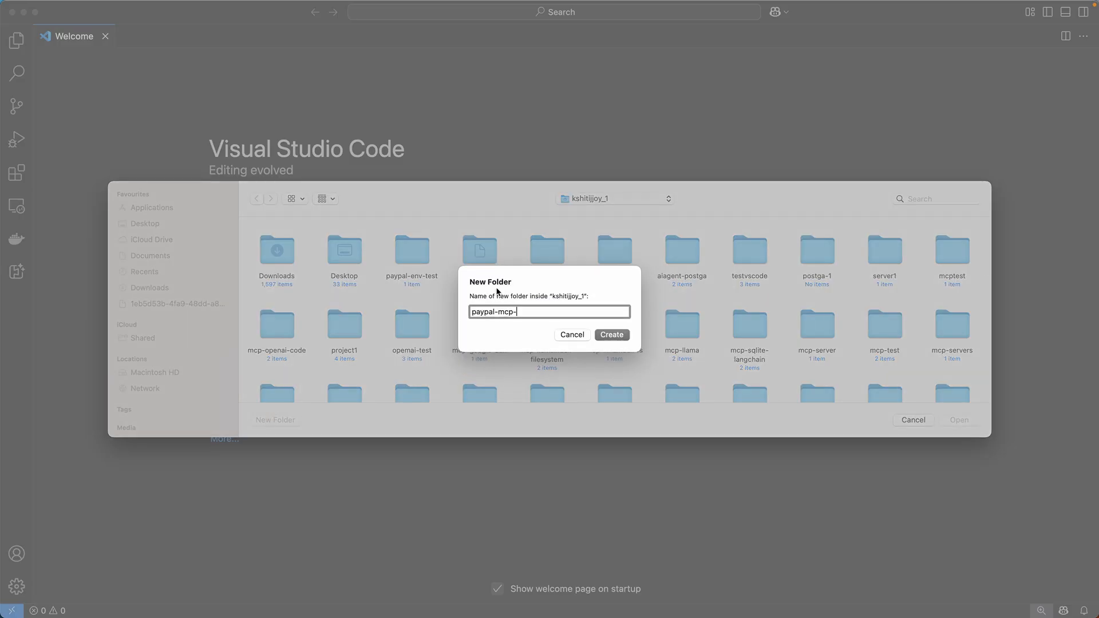
text(adk)
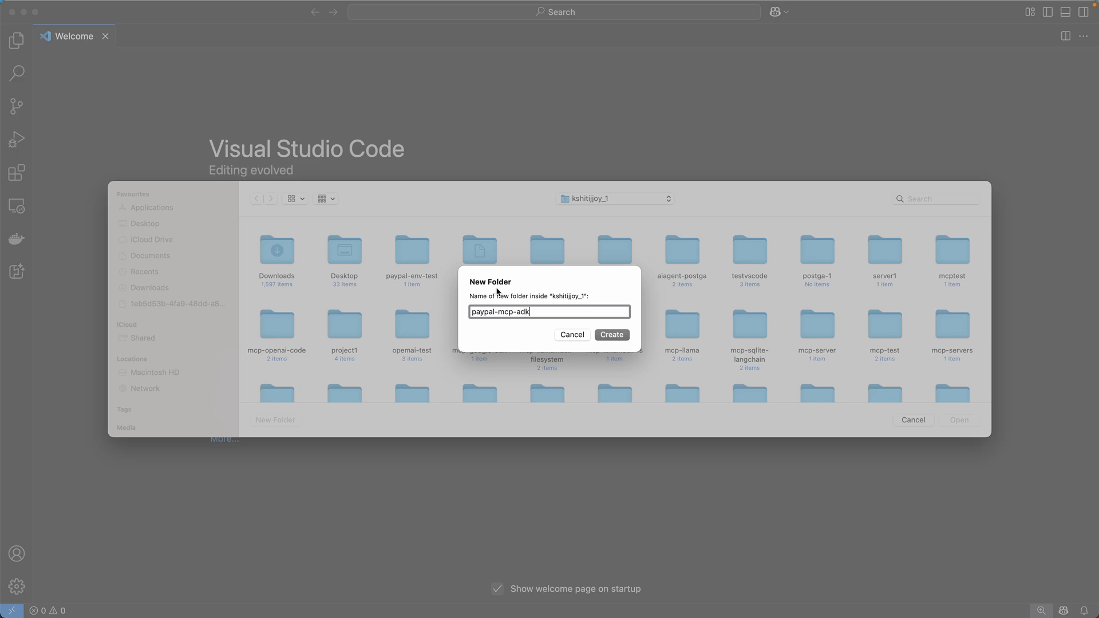
click(612, 334)
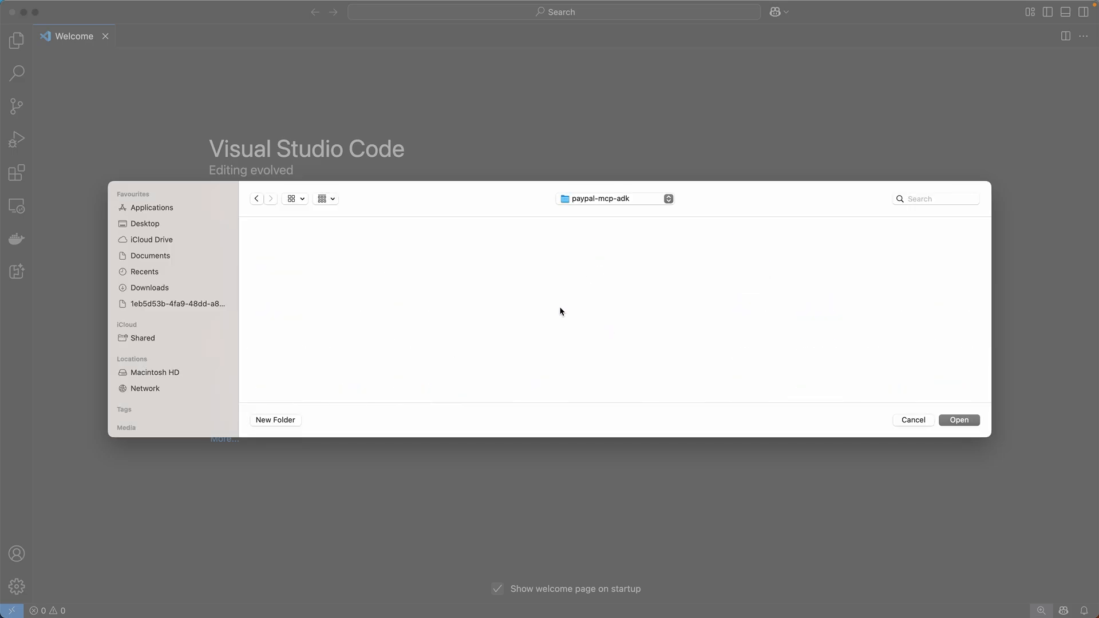
click(959, 420)
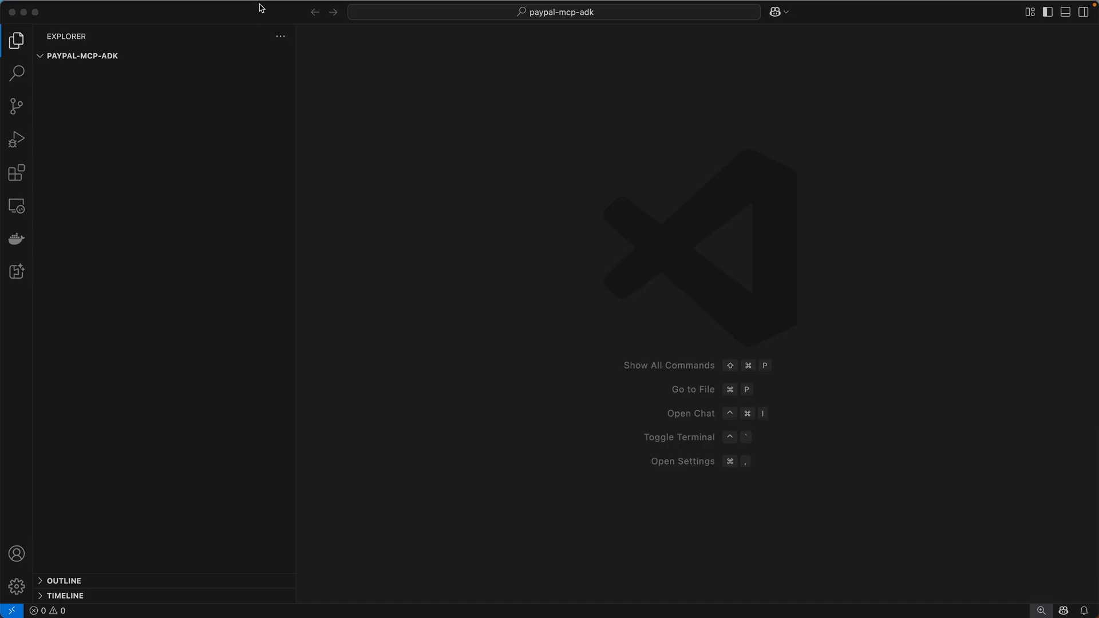
click(245, 6)
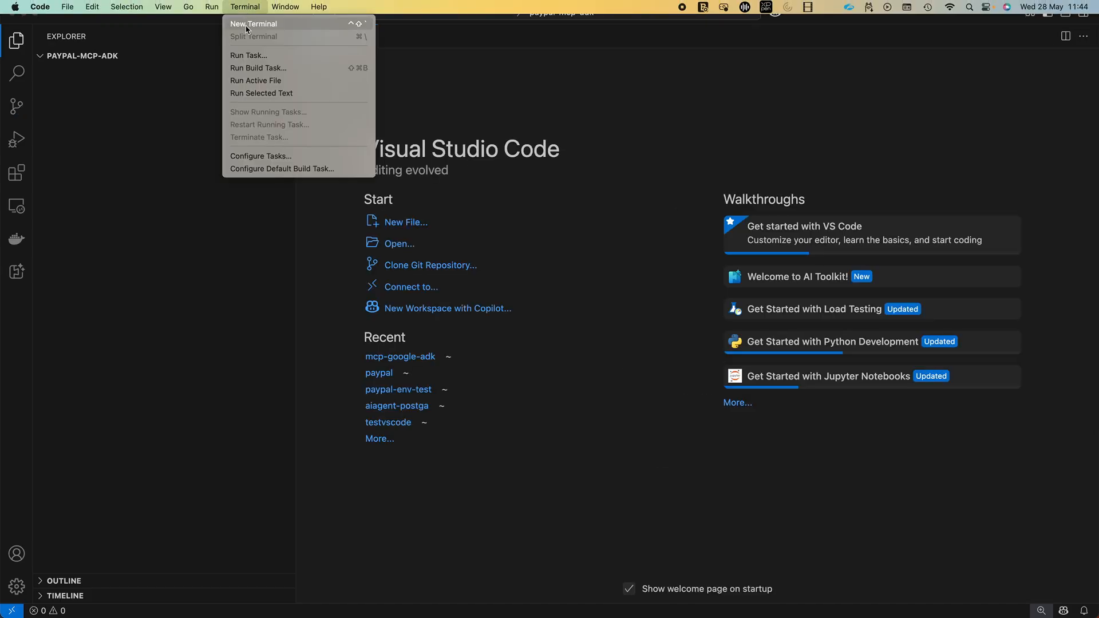
click(255, 24)
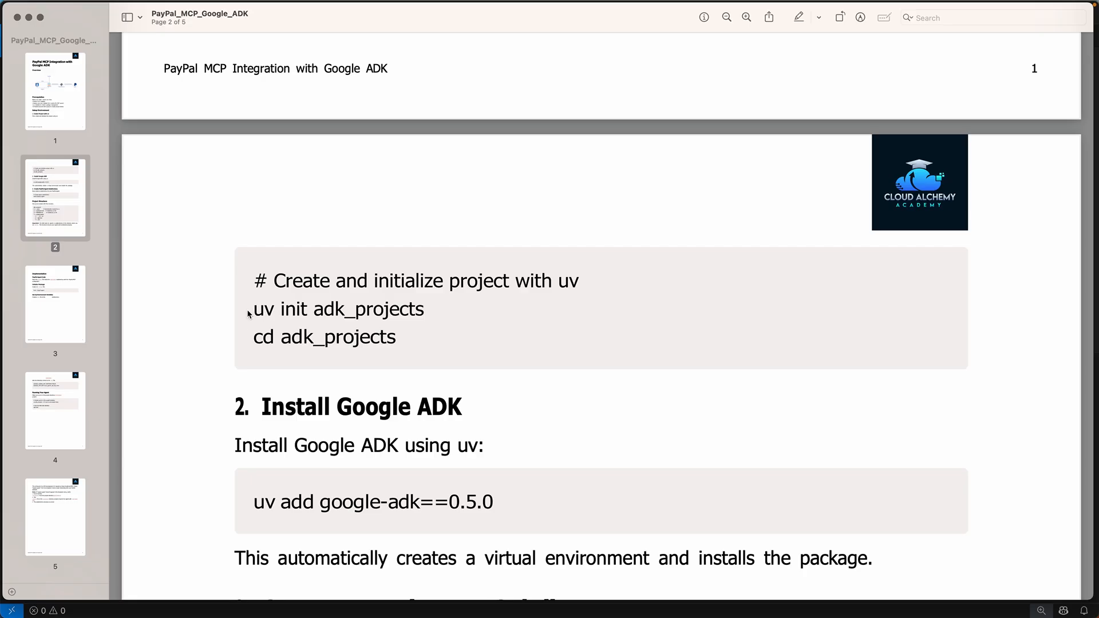
mouse_move(399, 318)
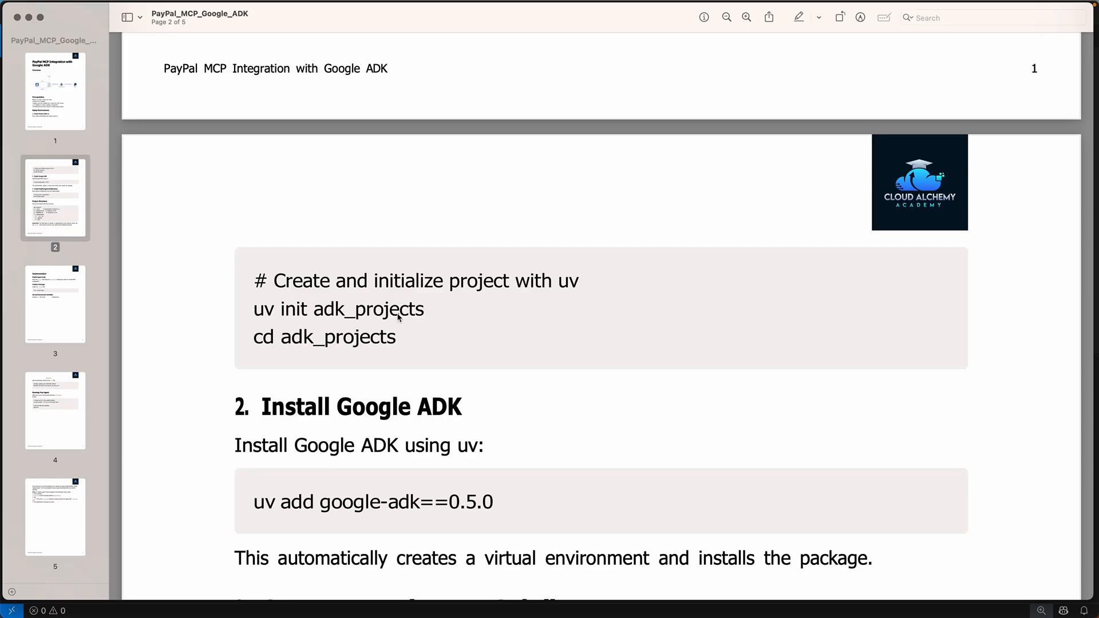
mouse_move(311, 317)
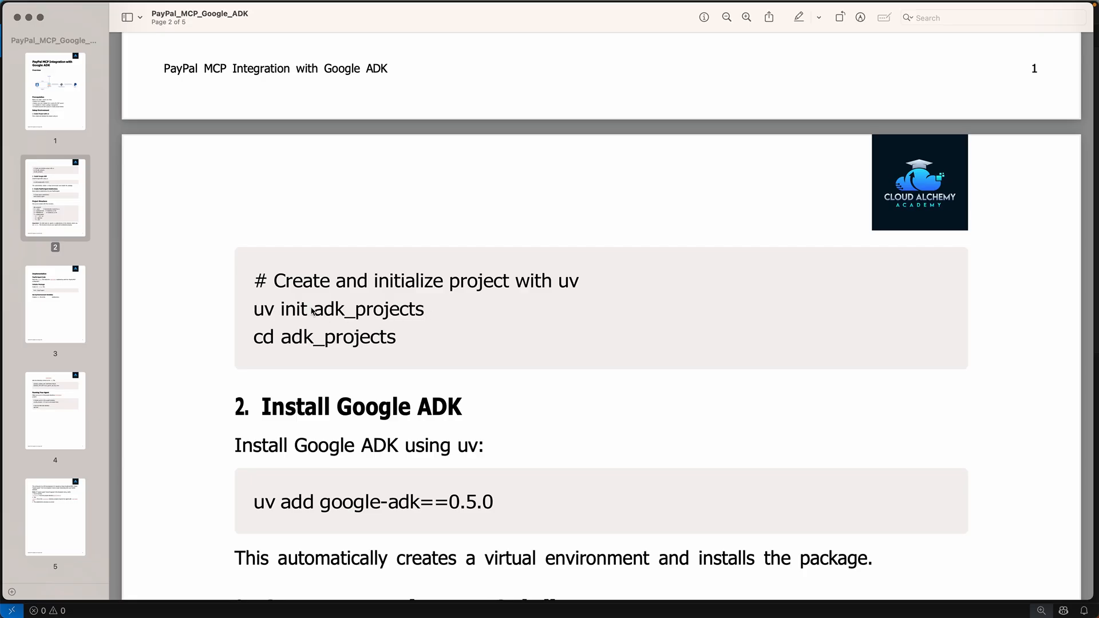
scroll(down, 3)
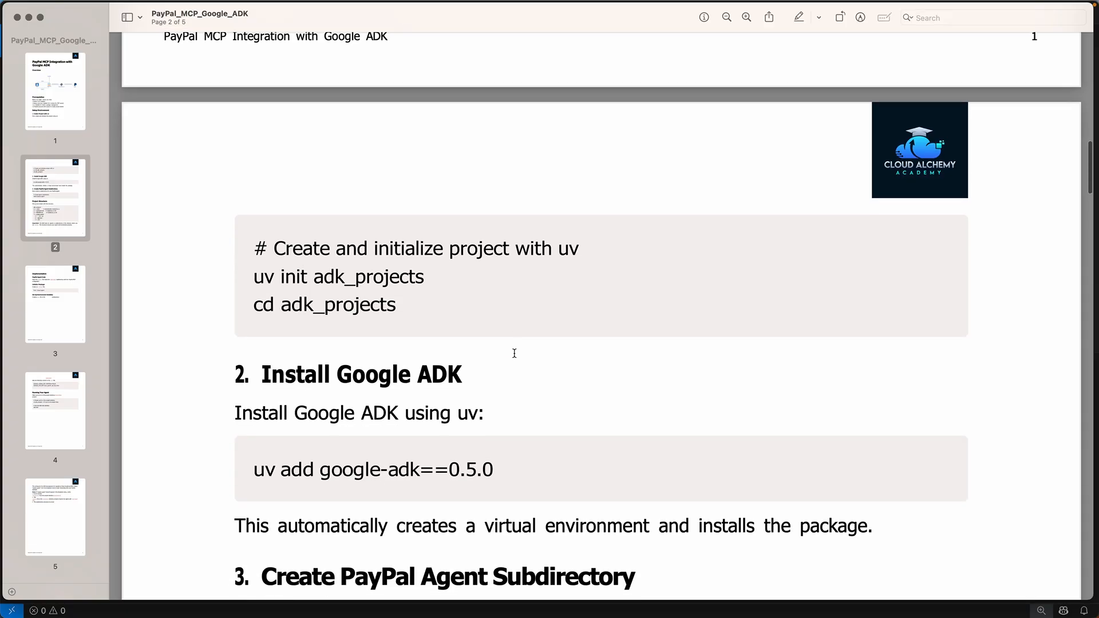
mouse_move(864, 595)
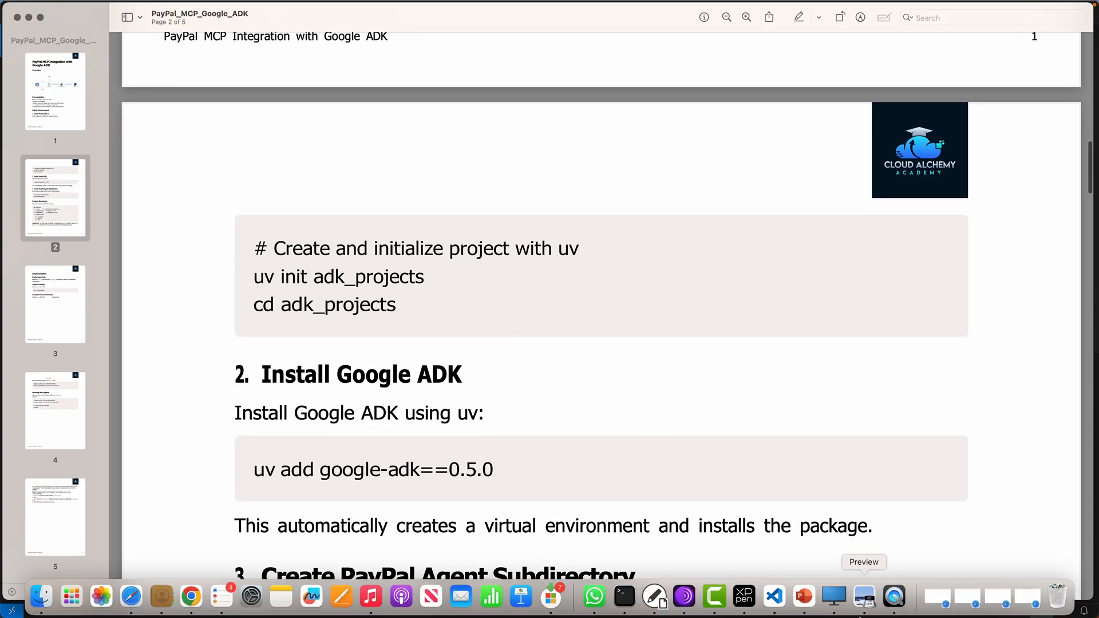
mouse_move(864, 611)
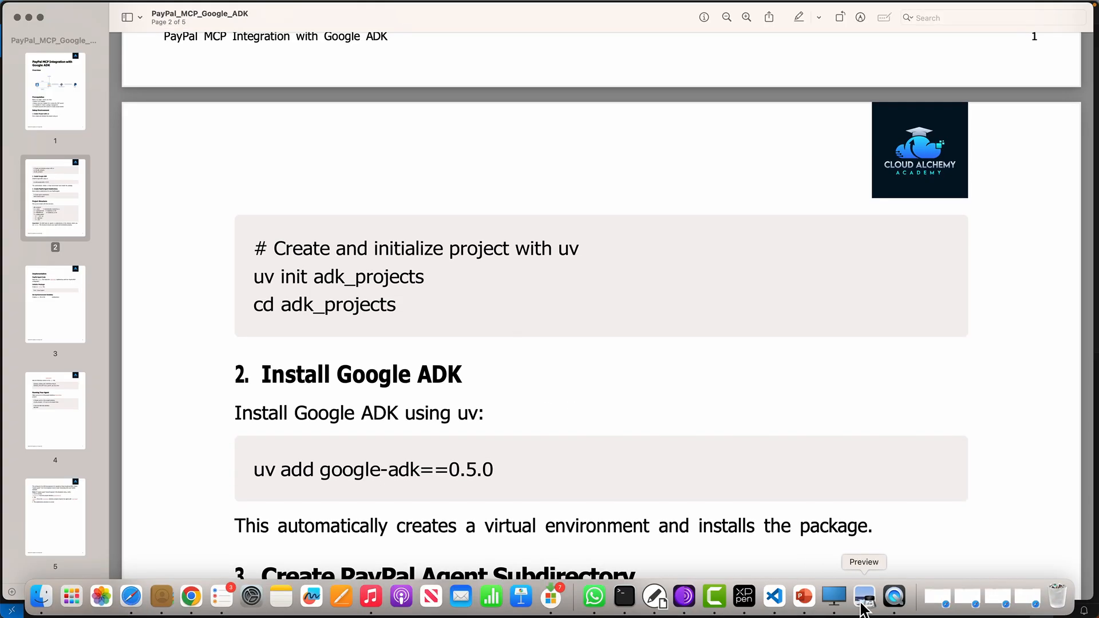
mouse_move(772, 598)
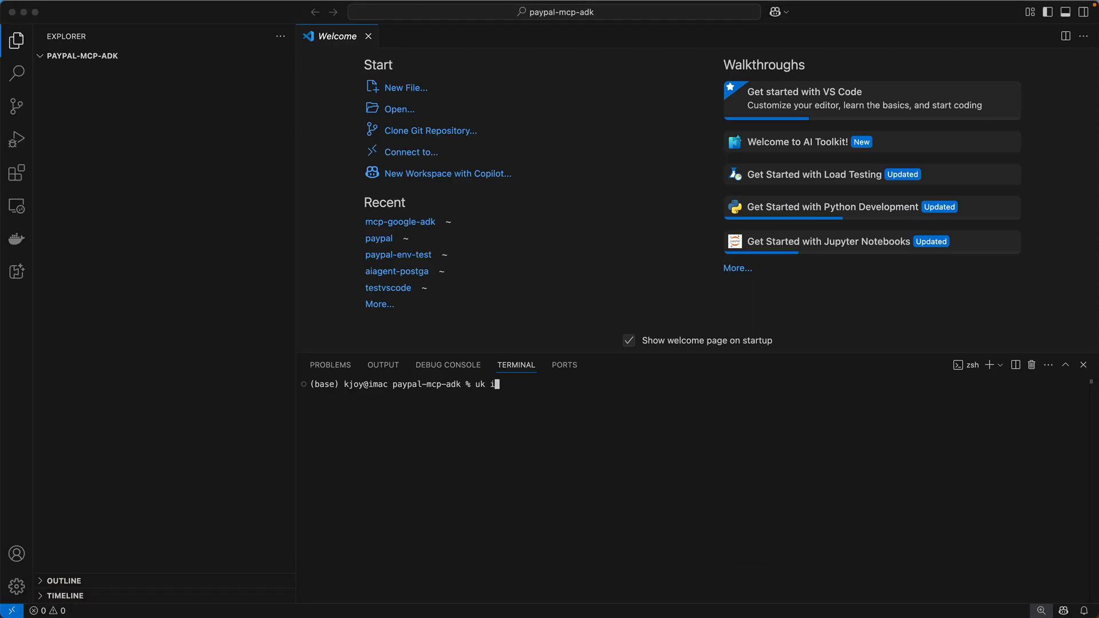
Run uv init adk-projects in the terminal to create the project
text(nit adk-proje)
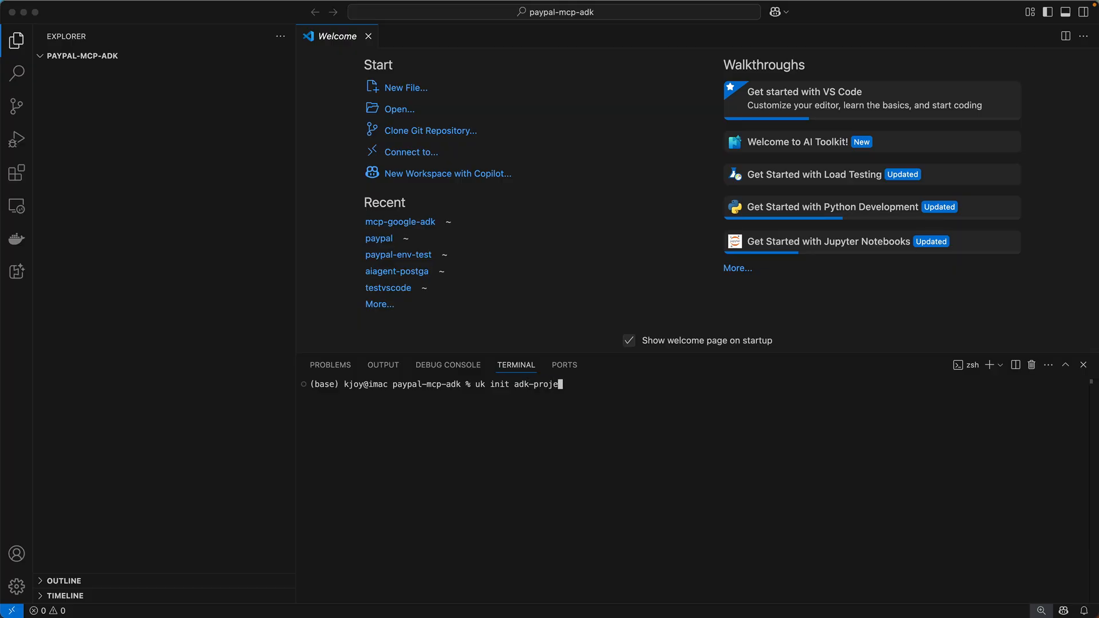
key(Enter)
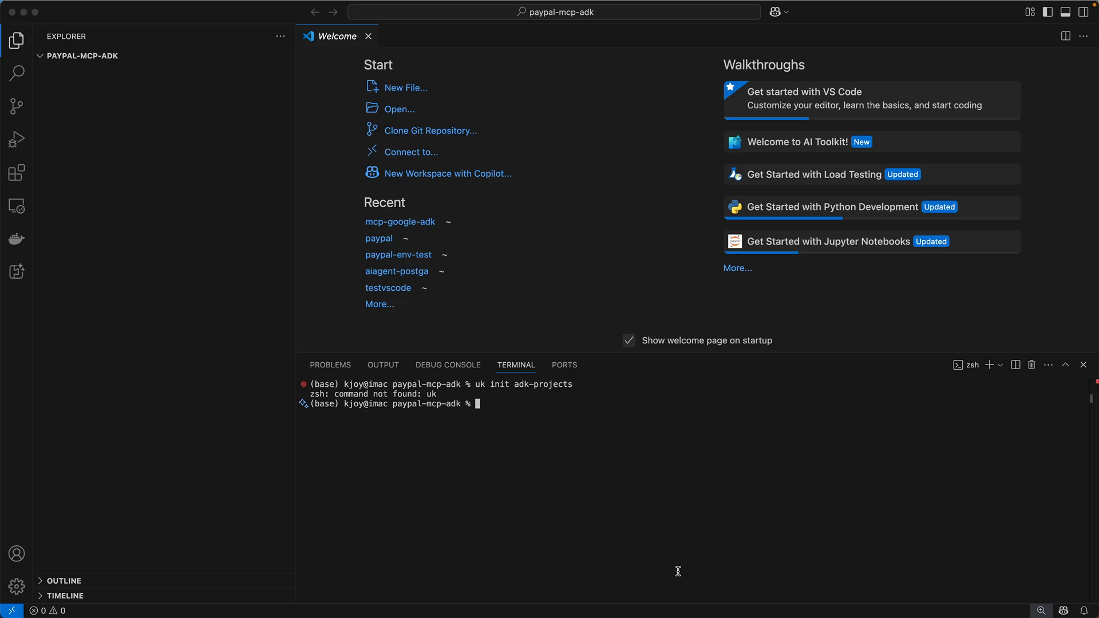
text(uv init)
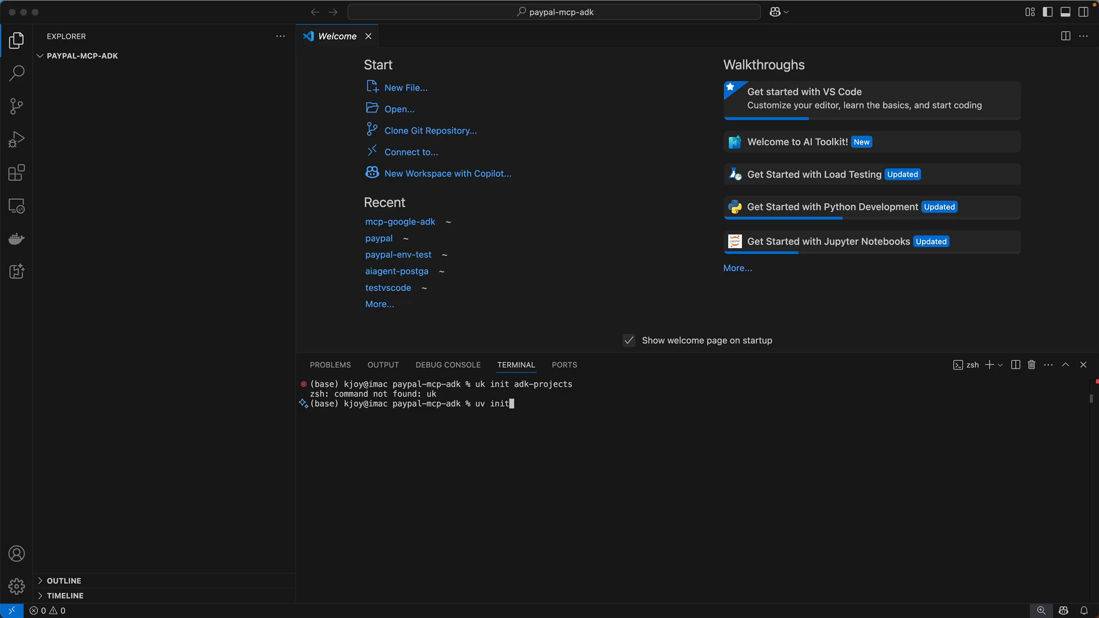
text(adk-p)
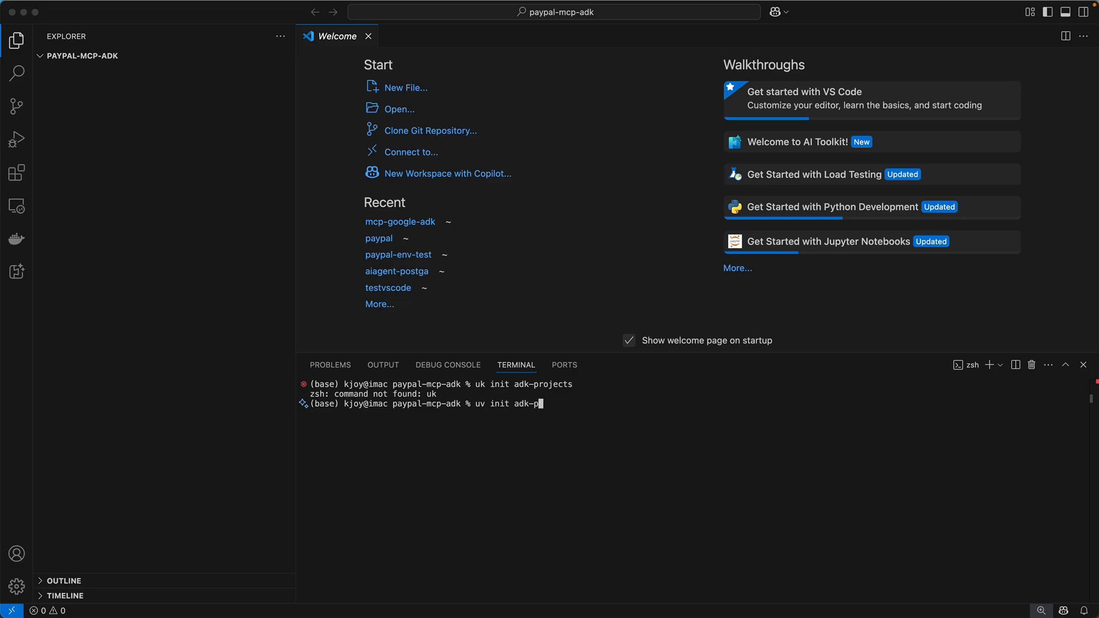
key(Enter)
text(cd)
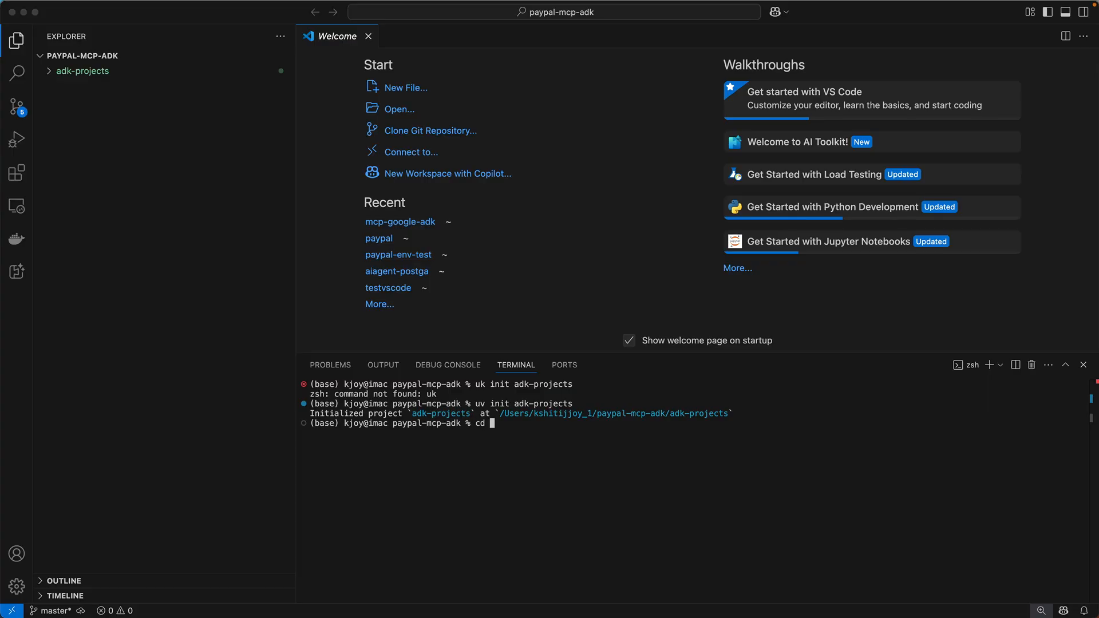
Move into adk-projects/ and list its starter files with ls -ltr
text(adk-projects/)
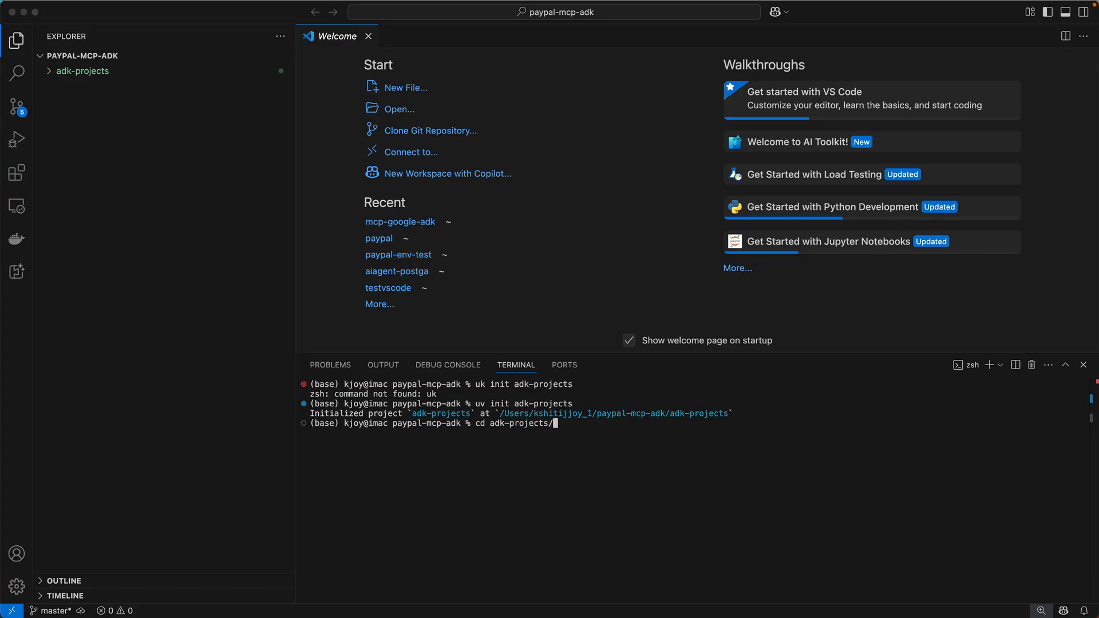
text(ls -ltr)
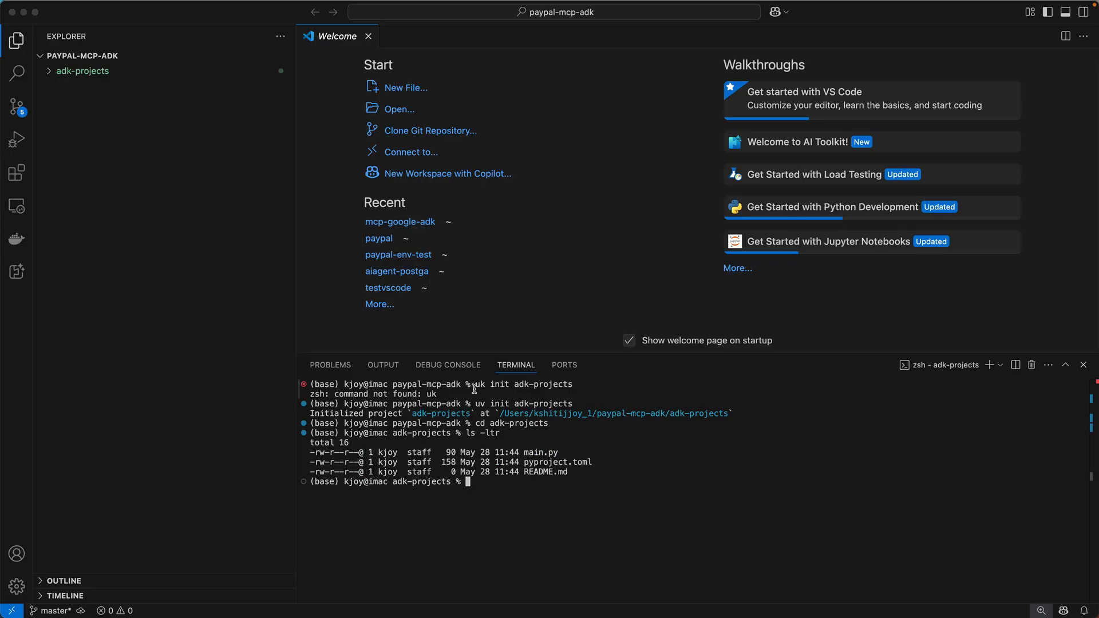
click(81, 71)
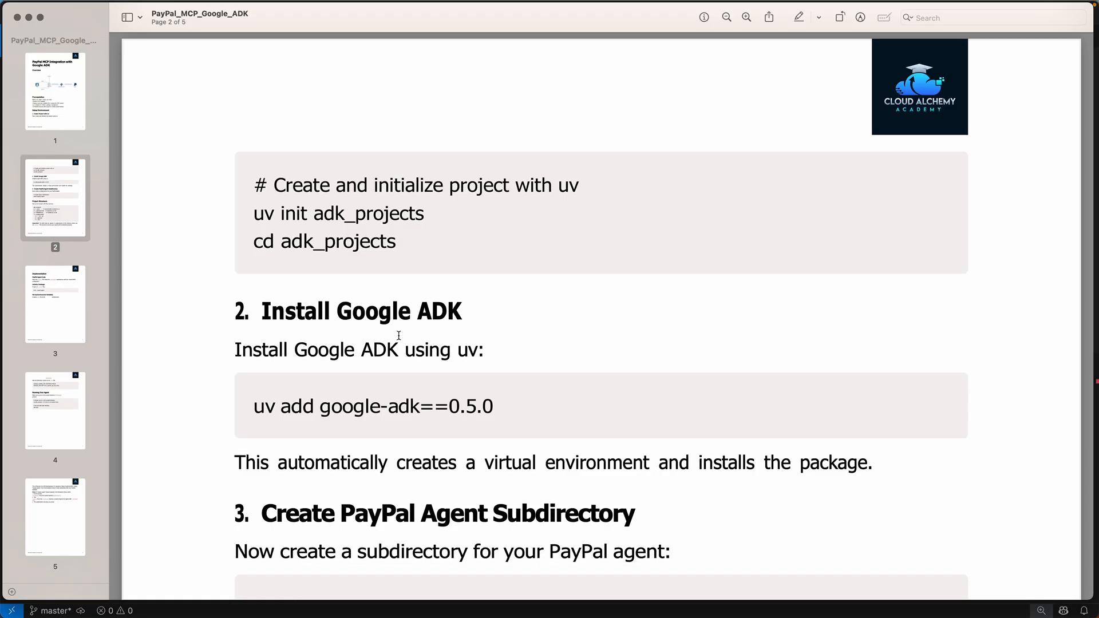
Scroll the guide to section 2, Install Google ADK, and return to VS Code
scroll(down, 3)
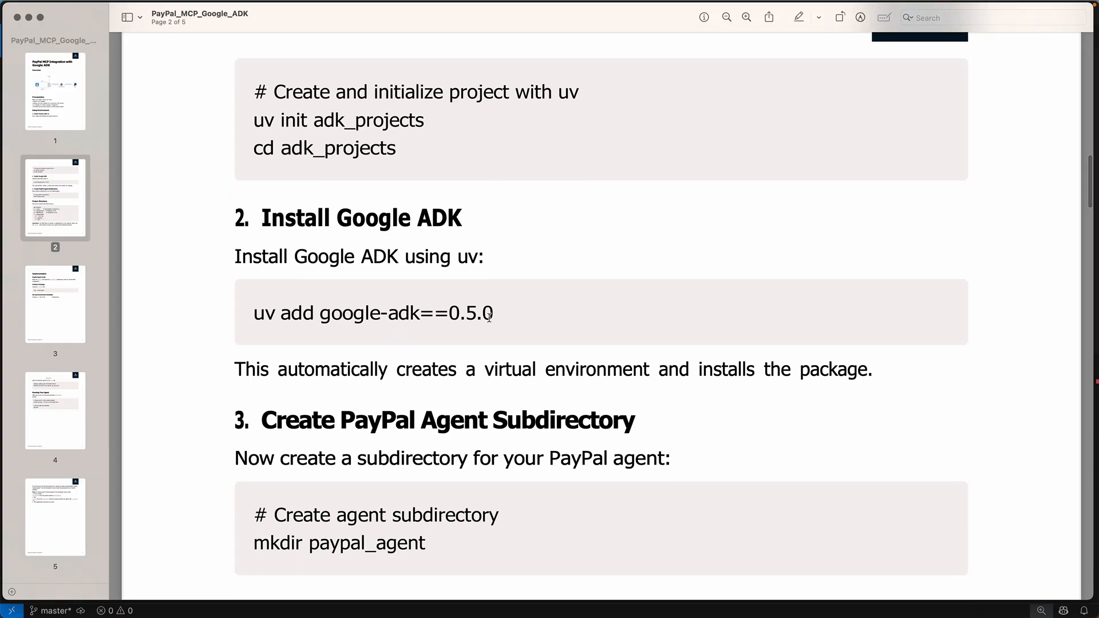
mouse_move(268, 315)
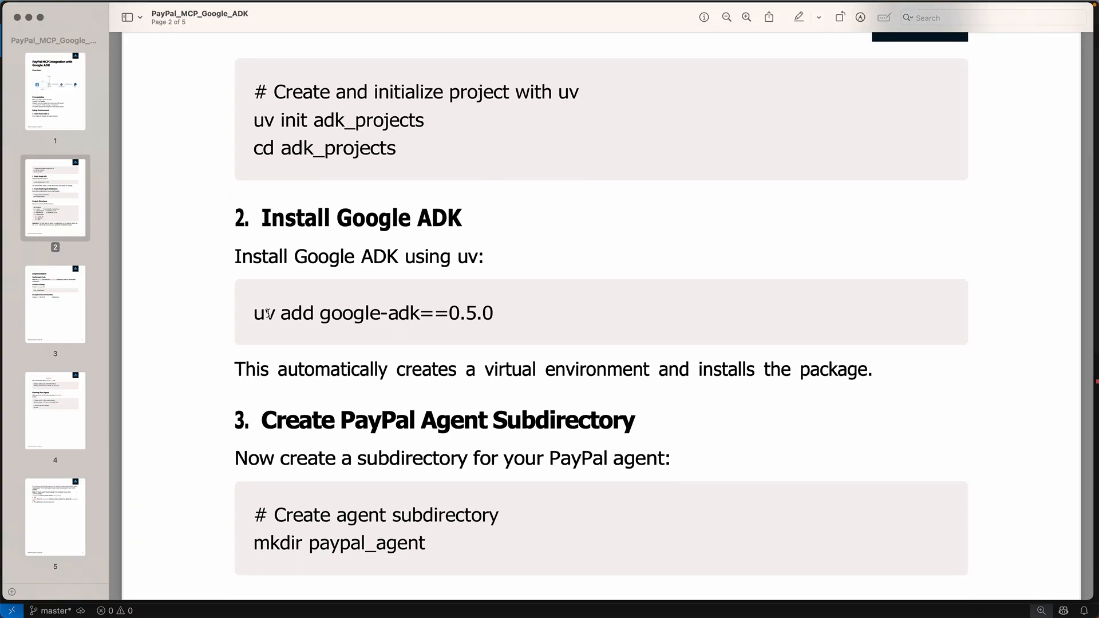
mouse_move(804, 595)
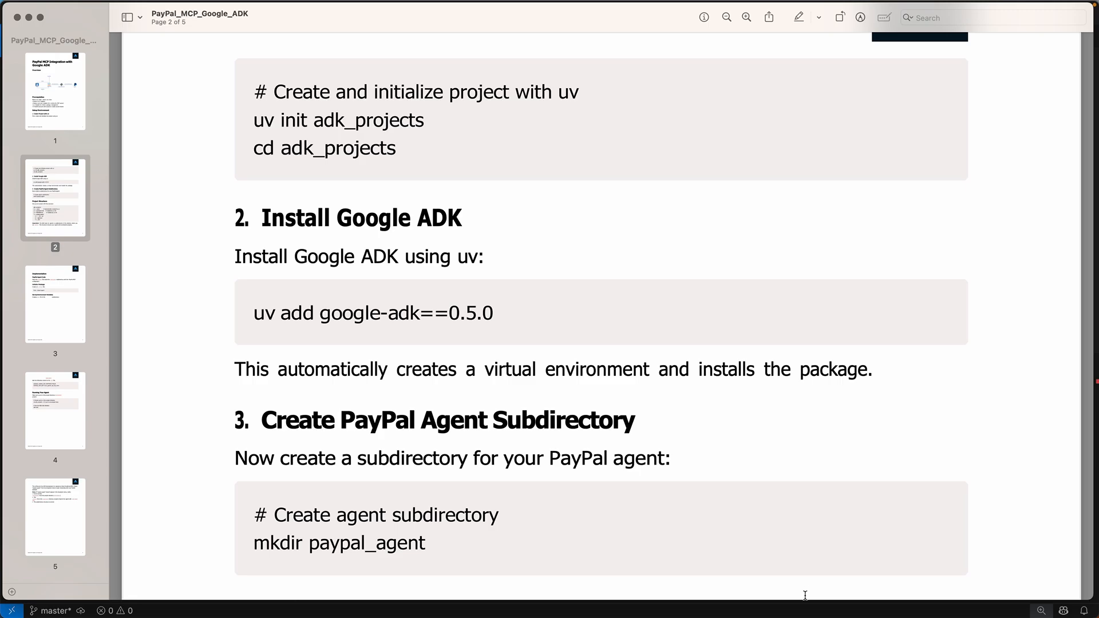
mouse_move(777, 604)
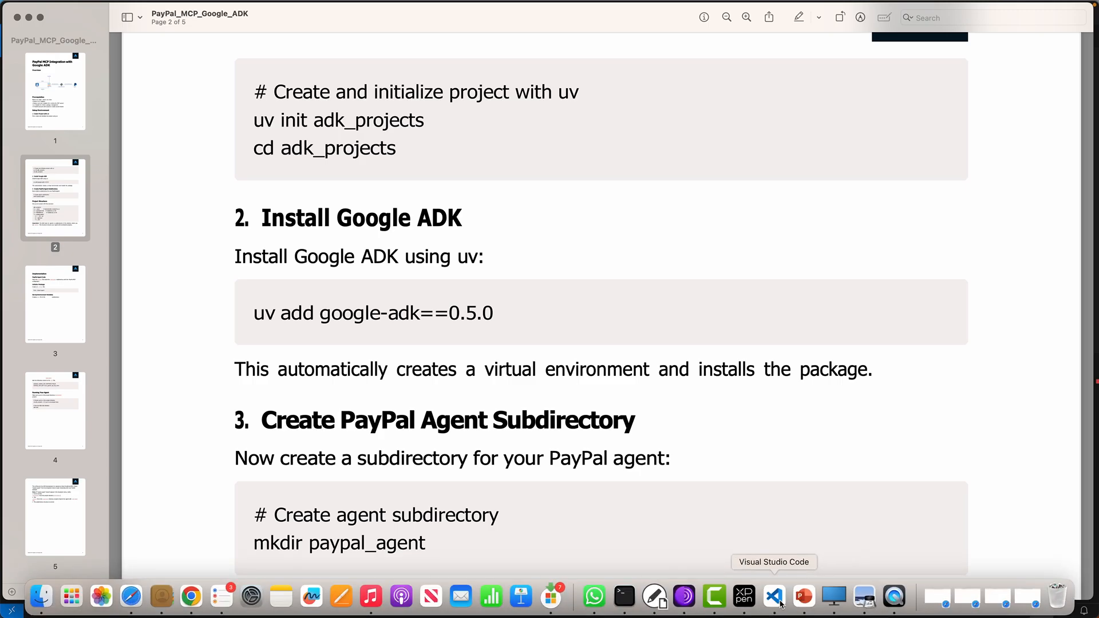
click(774, 596)
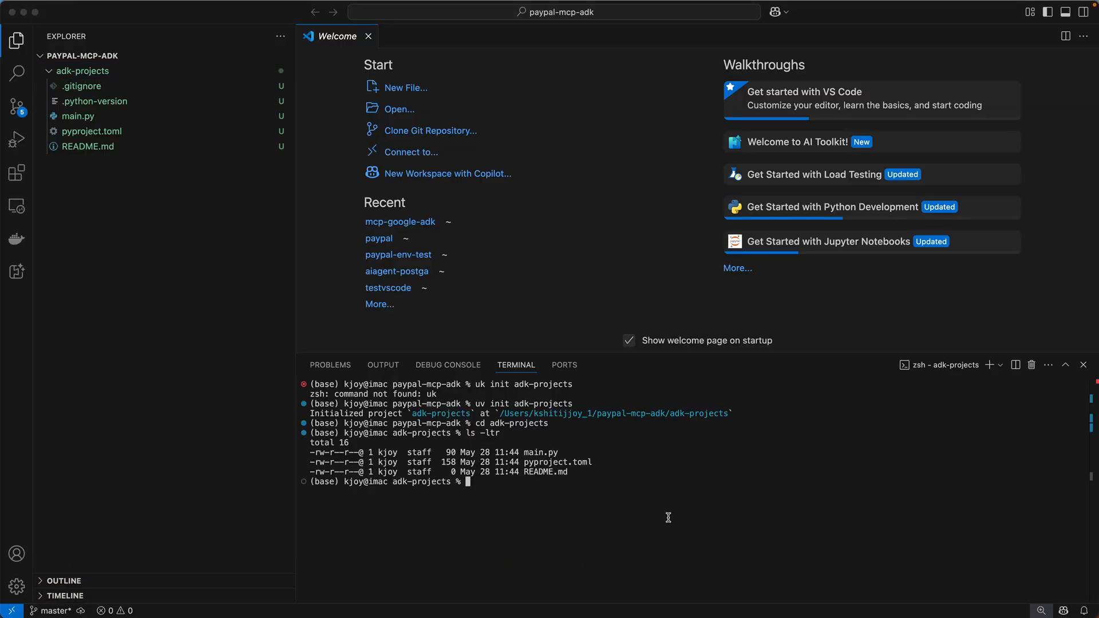
Run uv add google-adk==0.5.0 in the adk-projects terminal
text(uv add)
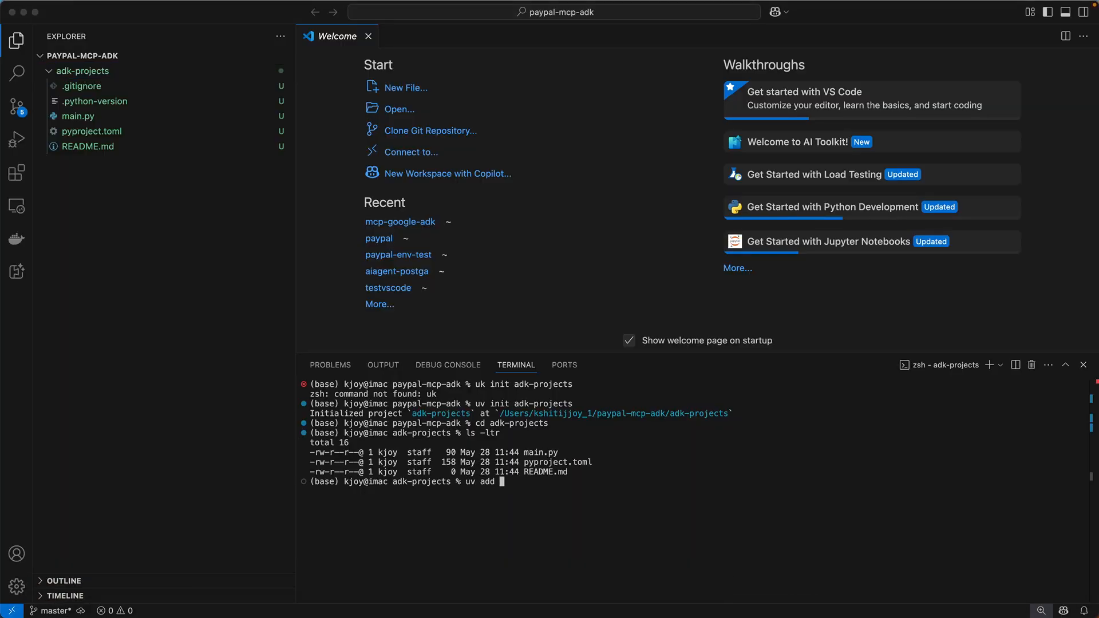
text(google-ad)
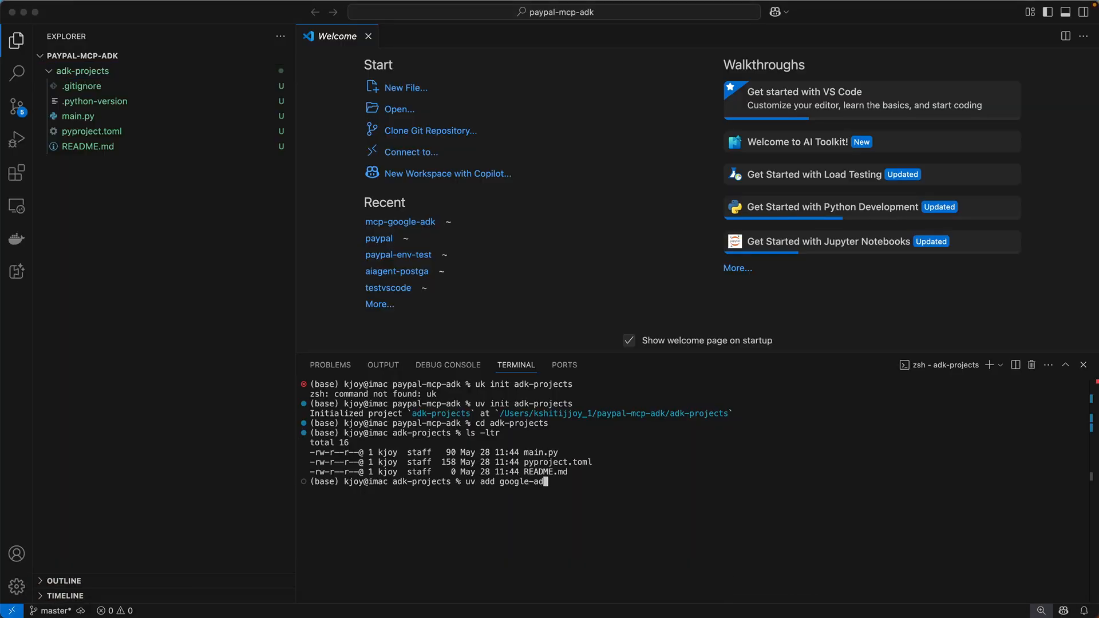
text(k==)
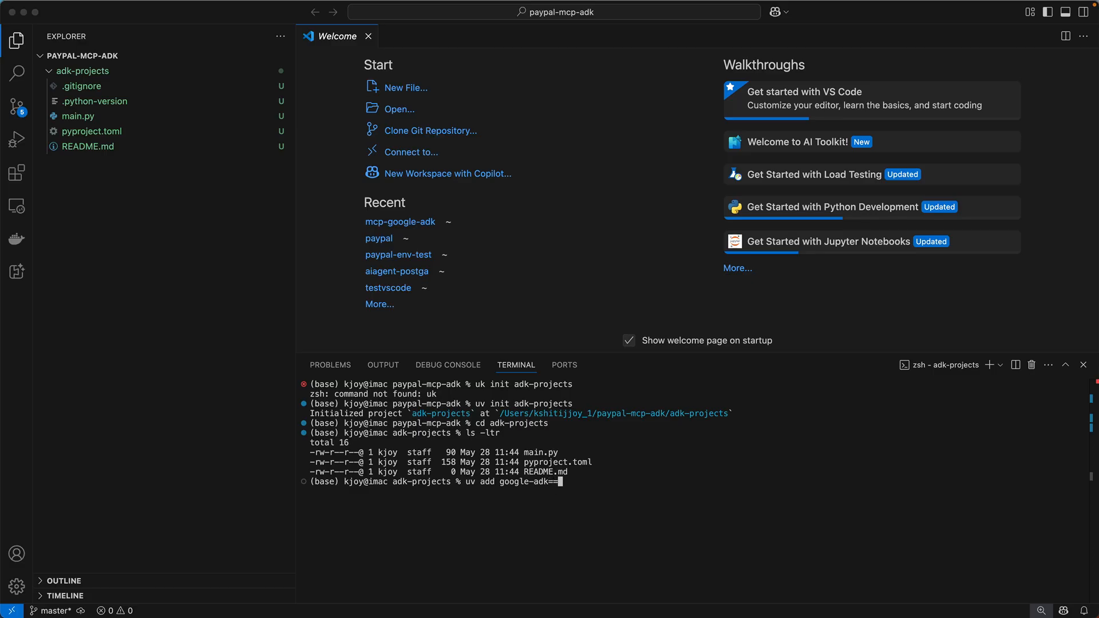
text(0.5)
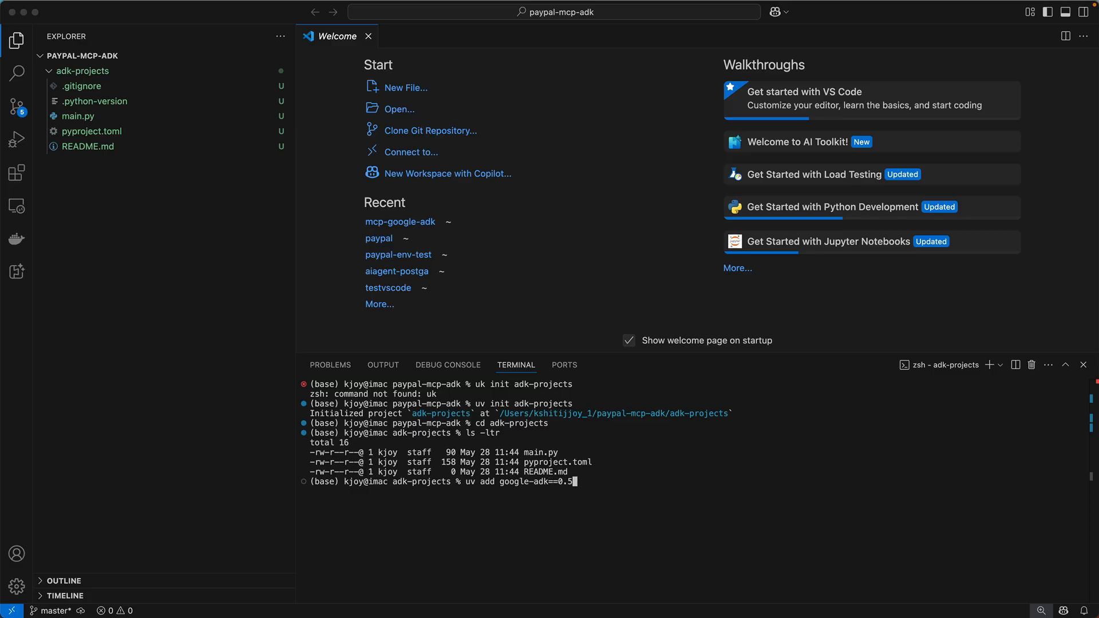
text(.)
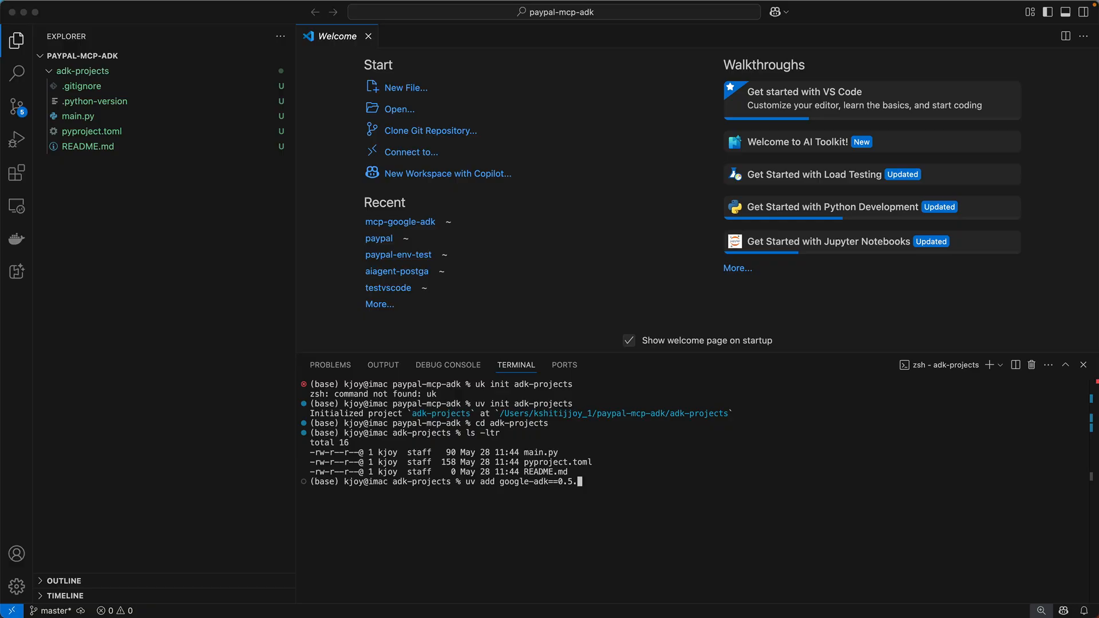
text(0)
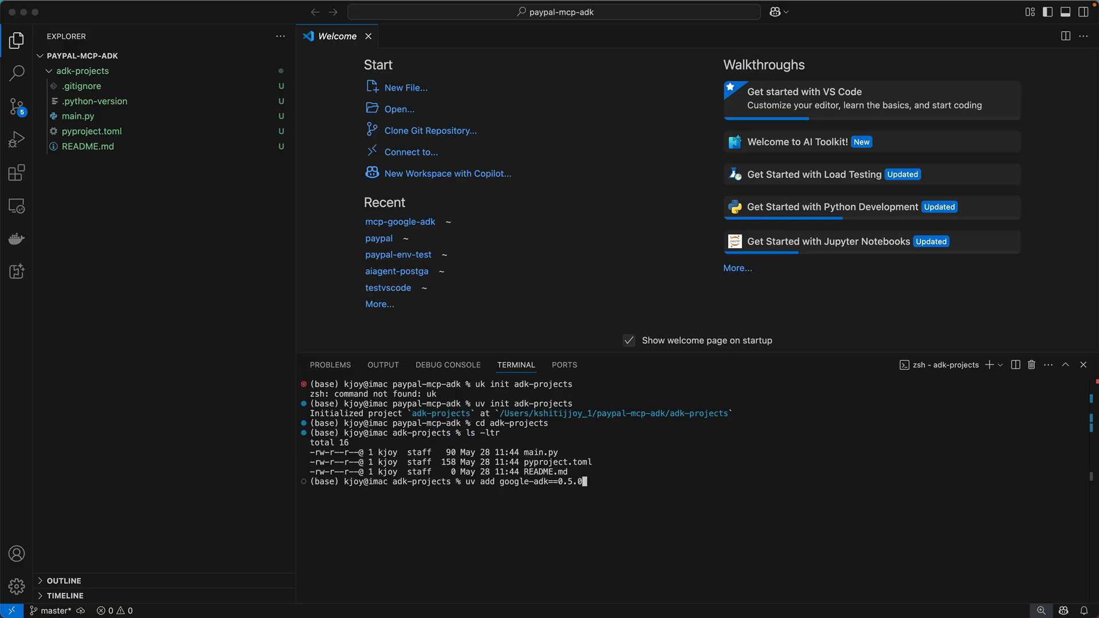
key(Enter)
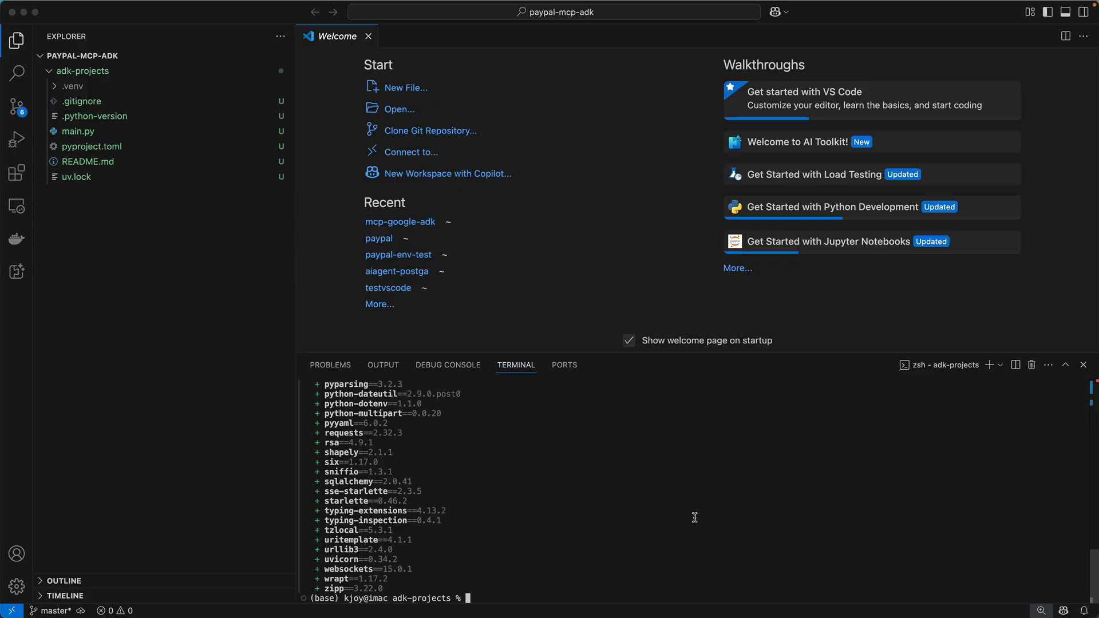
mouse_move(833, 597)
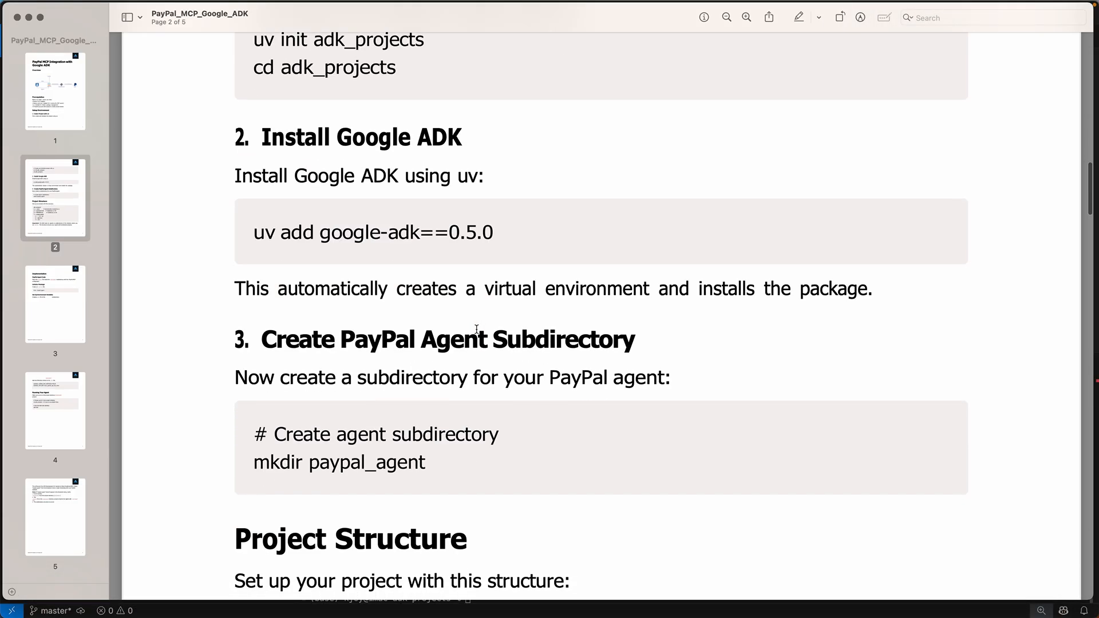
Scroll the guide to the agent subdirectory and Project Structure sections, then return to VS Code
scroll(down, 3)
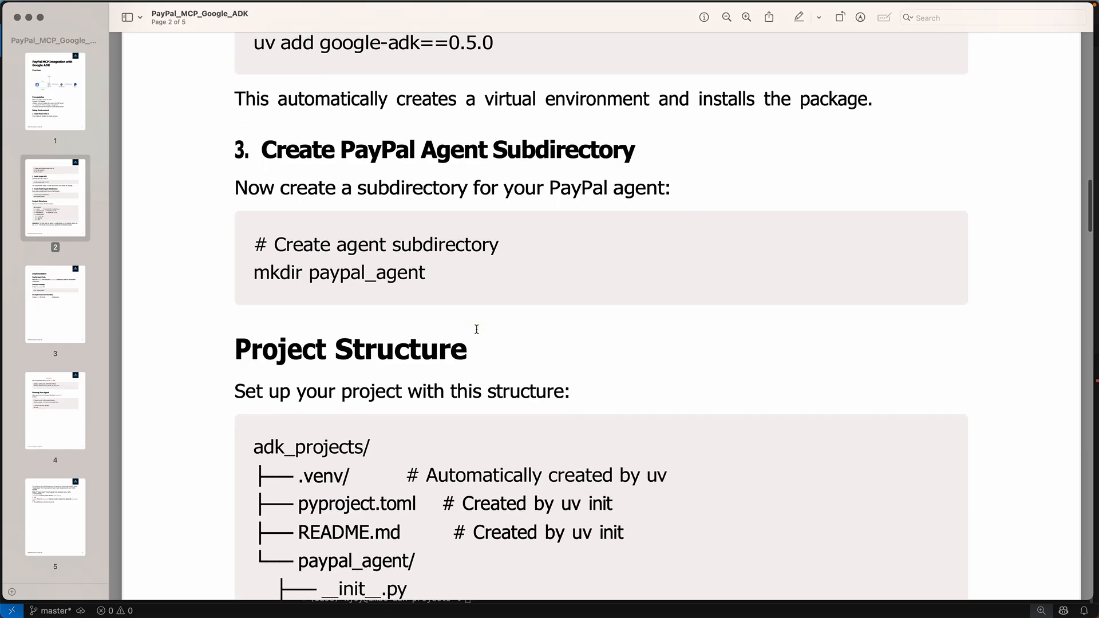
scroll(down, 3)
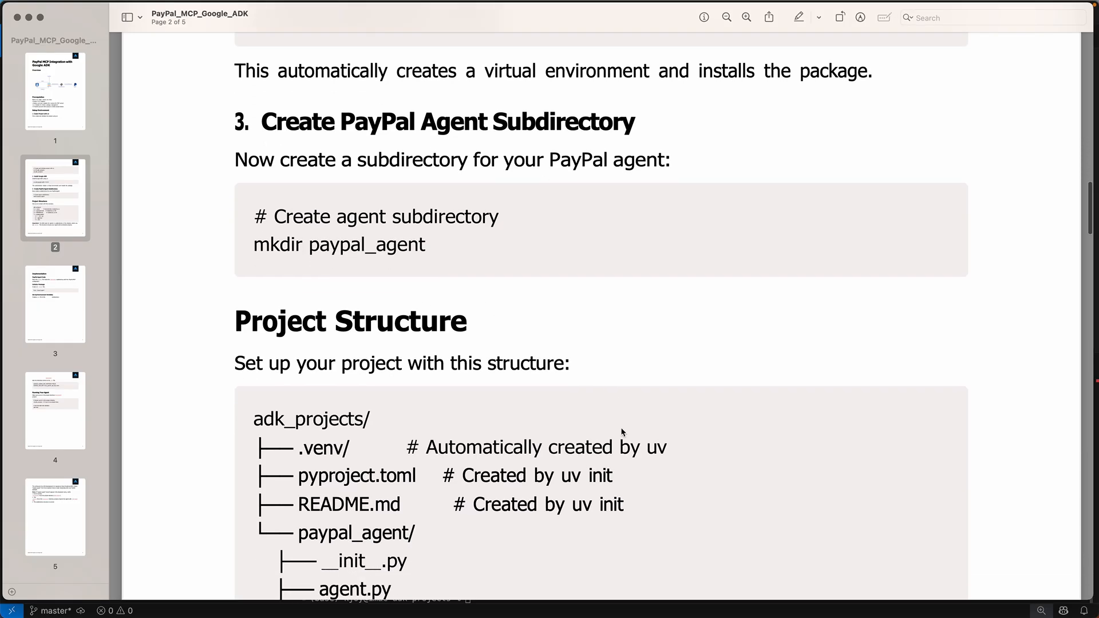
mouse_move(864, 595)
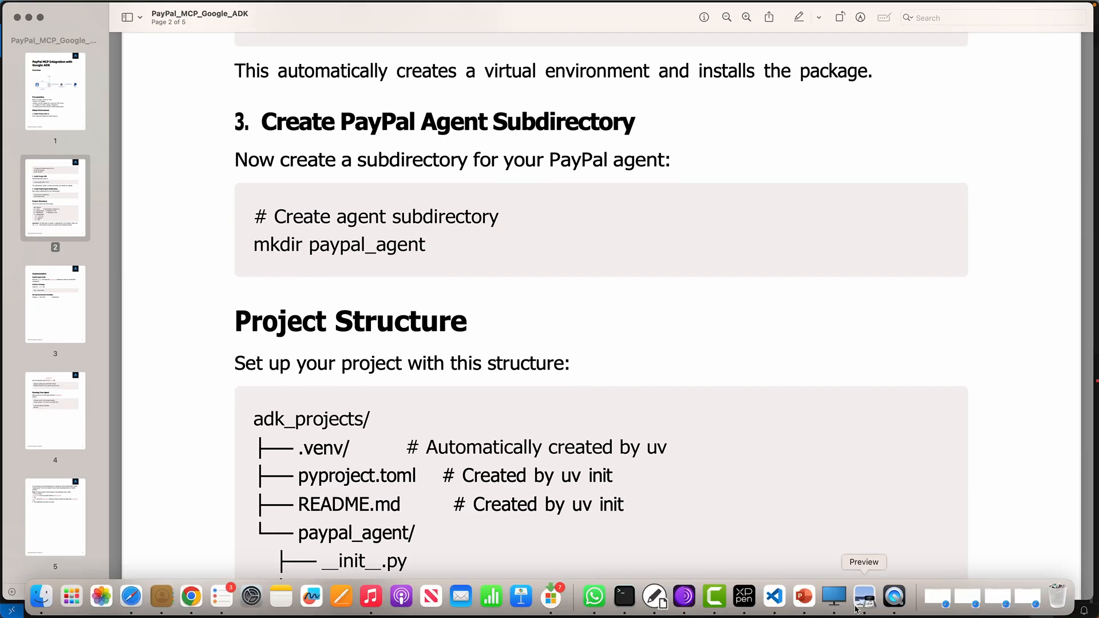
mouse_move(863, 609)
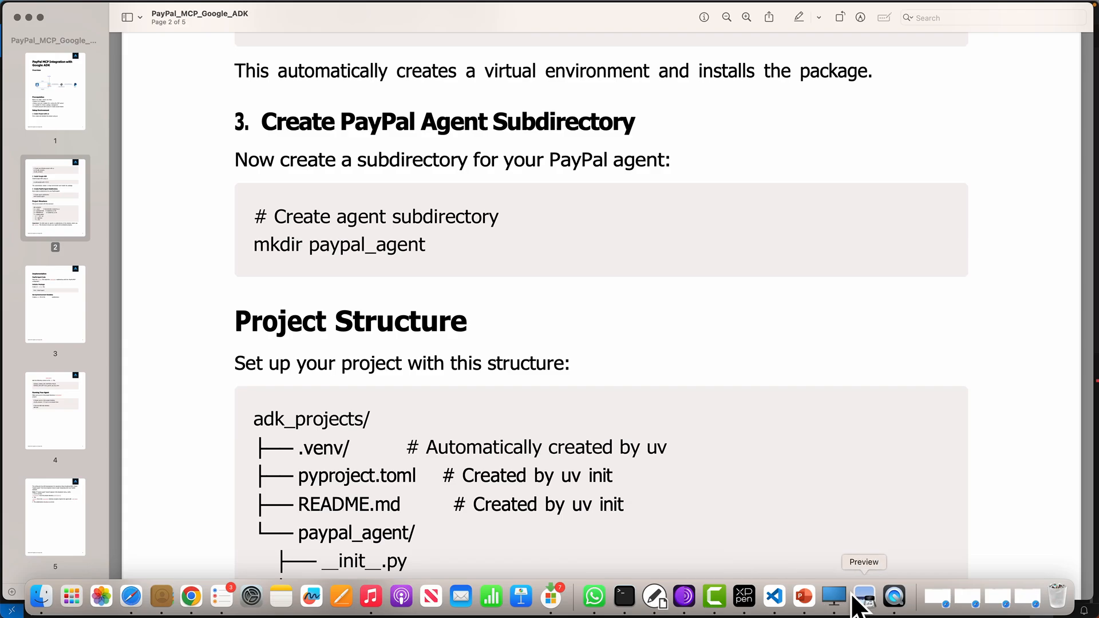
click(774, 596)
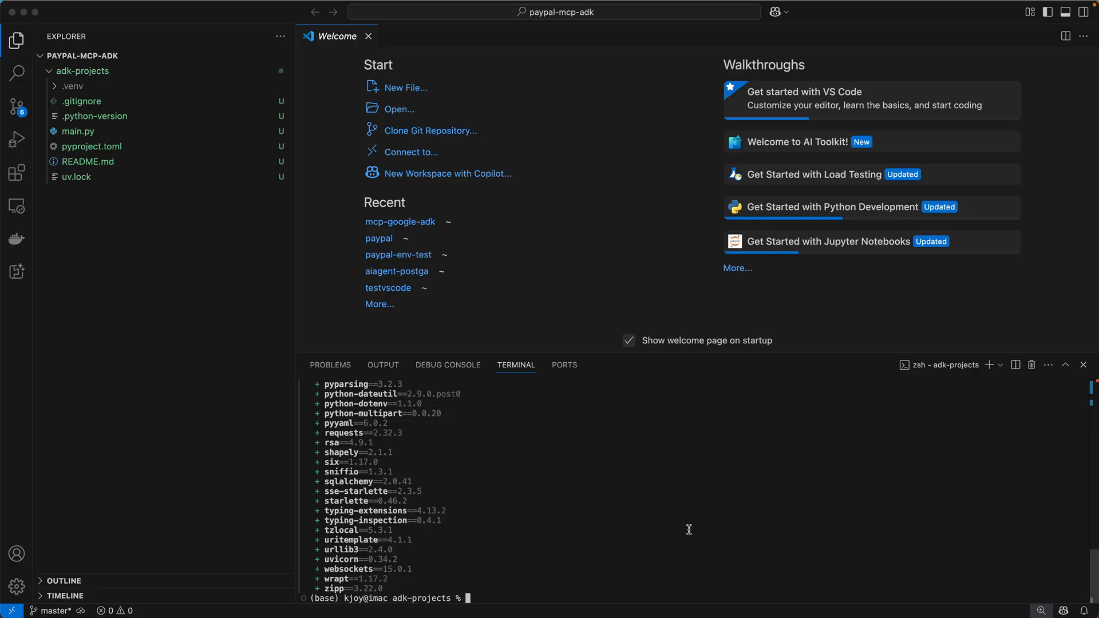
Run mkdir paypal_agent and list the directory with ls -tlr
text(mkdir paypal_agent)
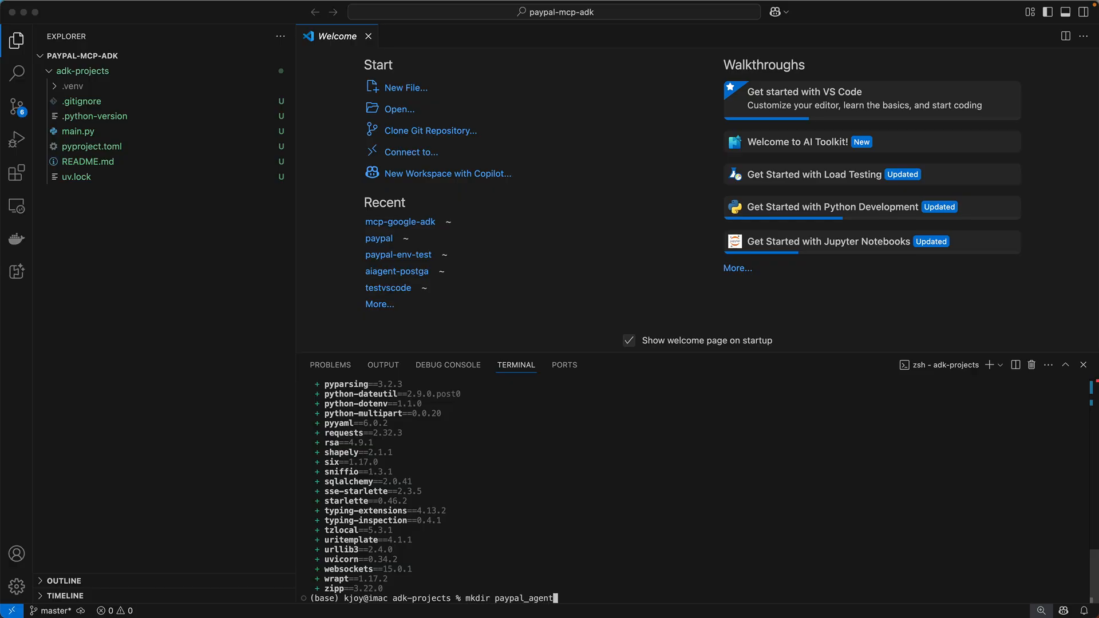
text(ls)
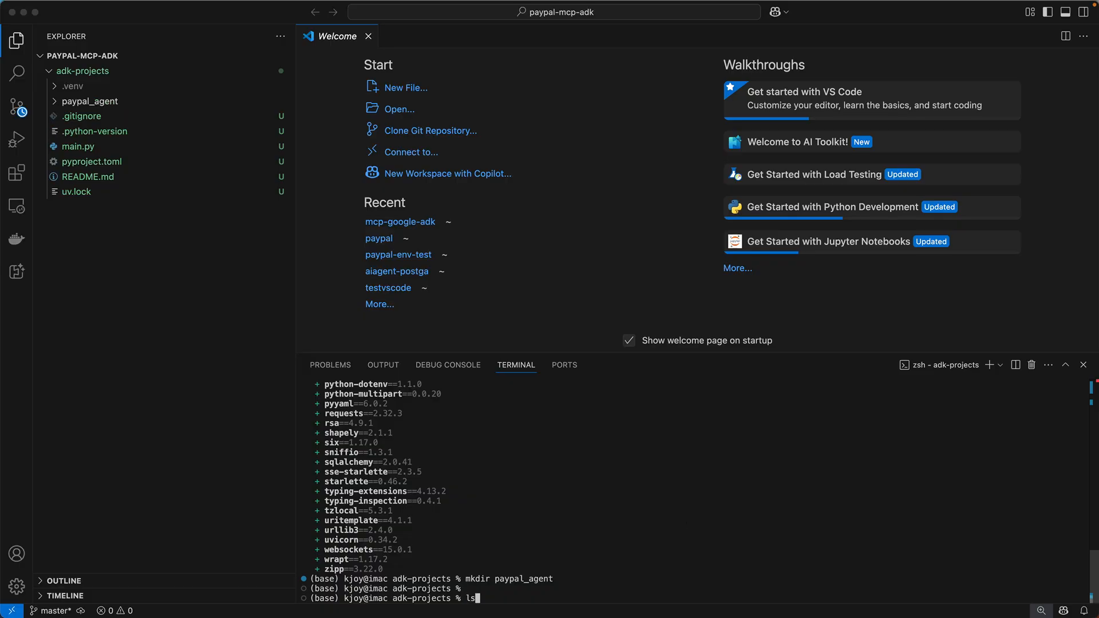
text(ls -tlr)
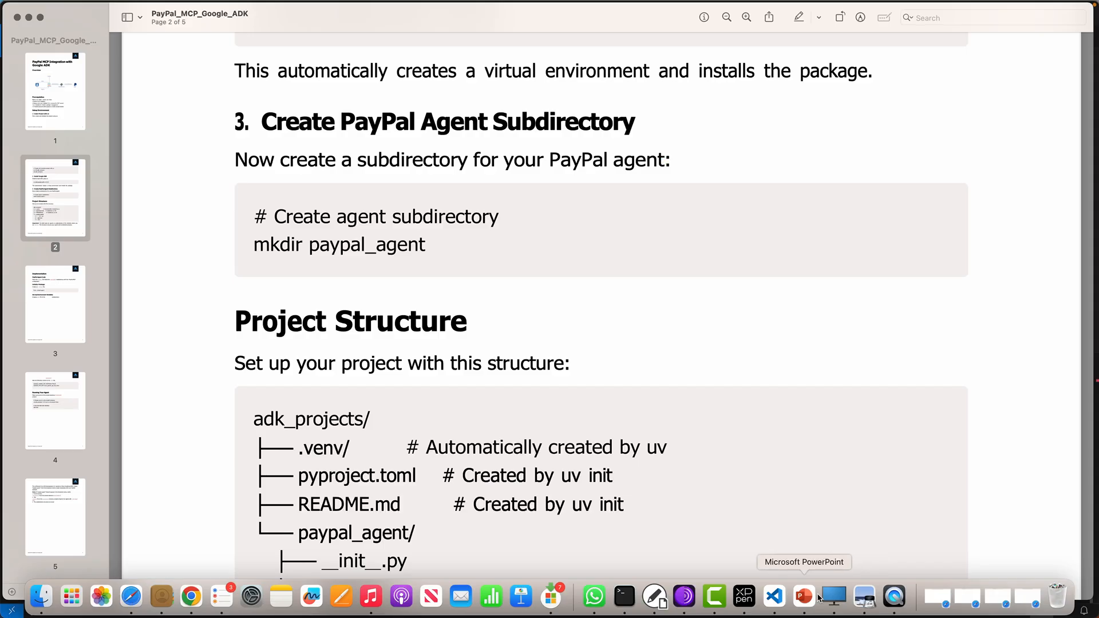
Scroll to Project Structure, select the __init__.py name, and switch back to VS Code
scroll(down, 3)
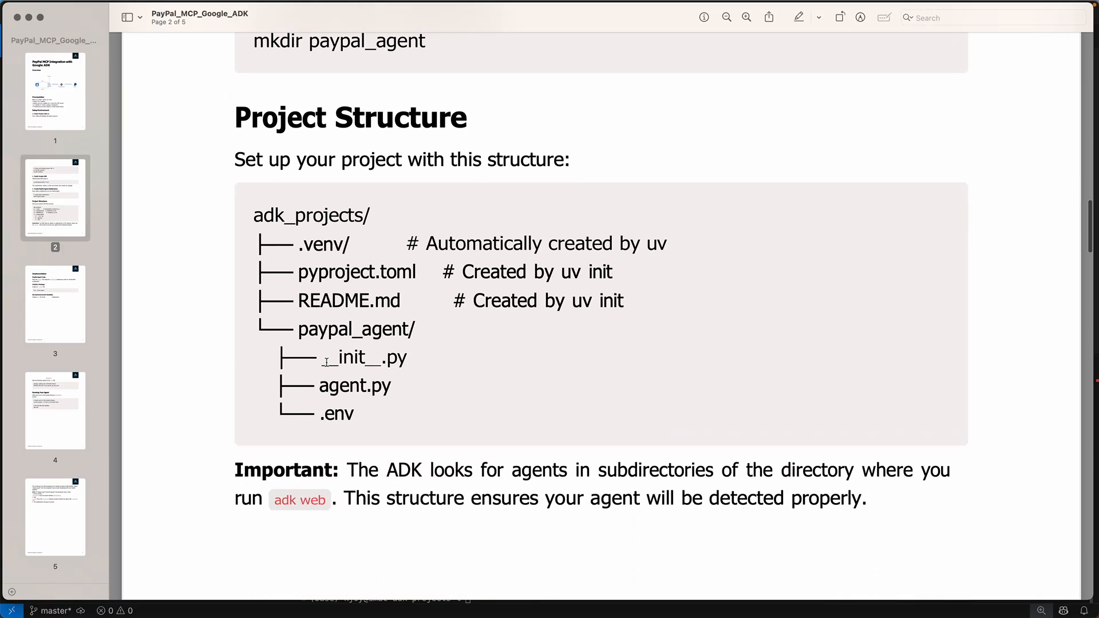
mouse_move(356, 369)
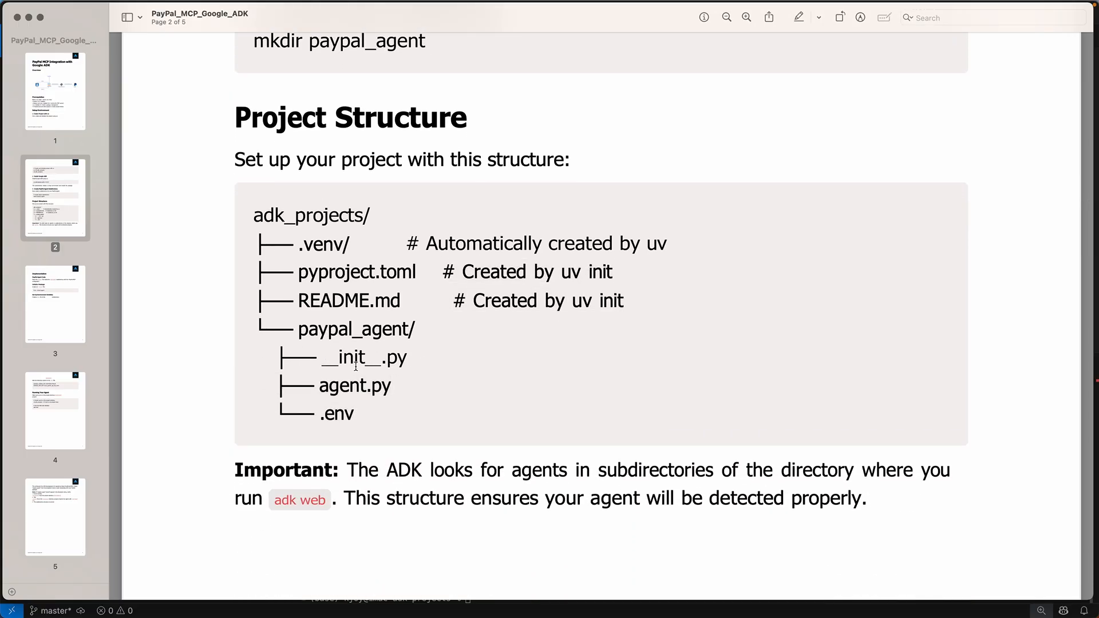
double_click(351, 385)
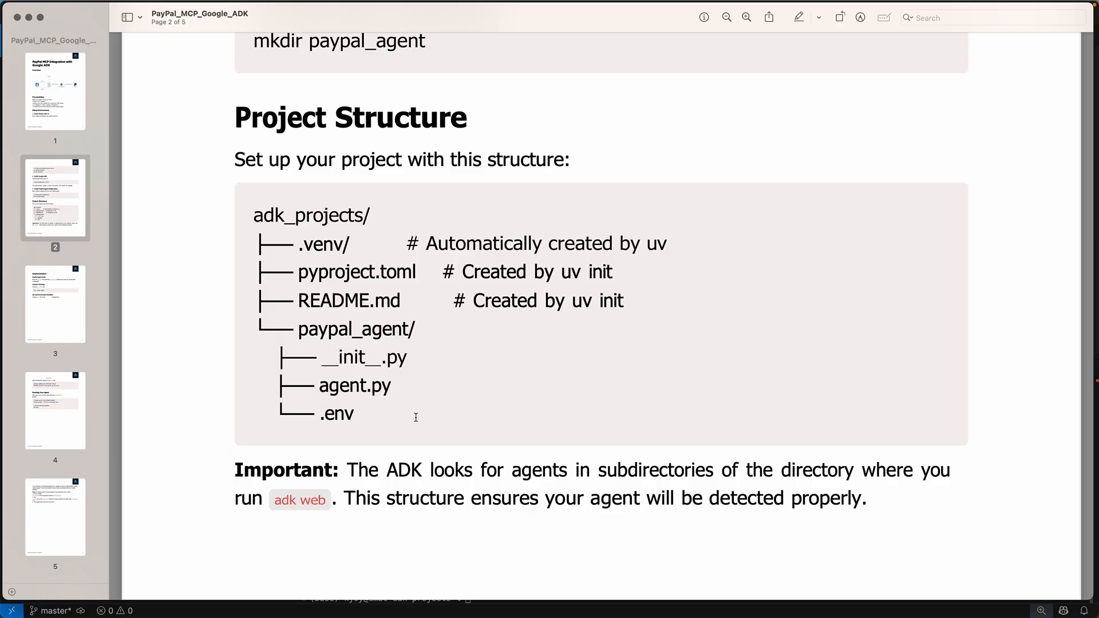
scroll(down, 3)
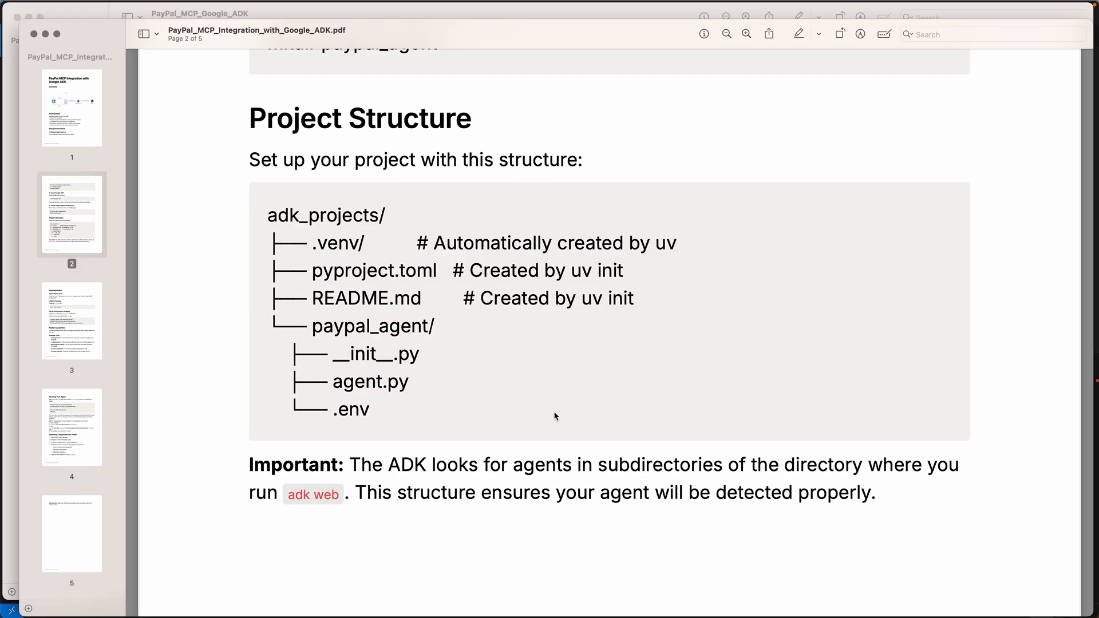
mouse_move(302, 226)
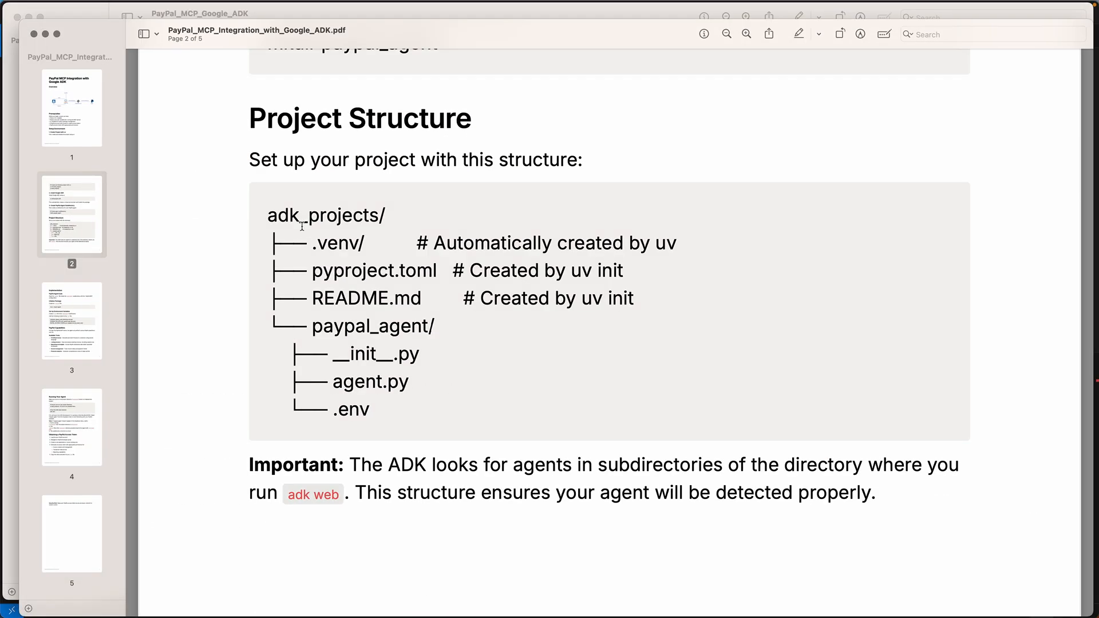
mouse_move(414, 336)
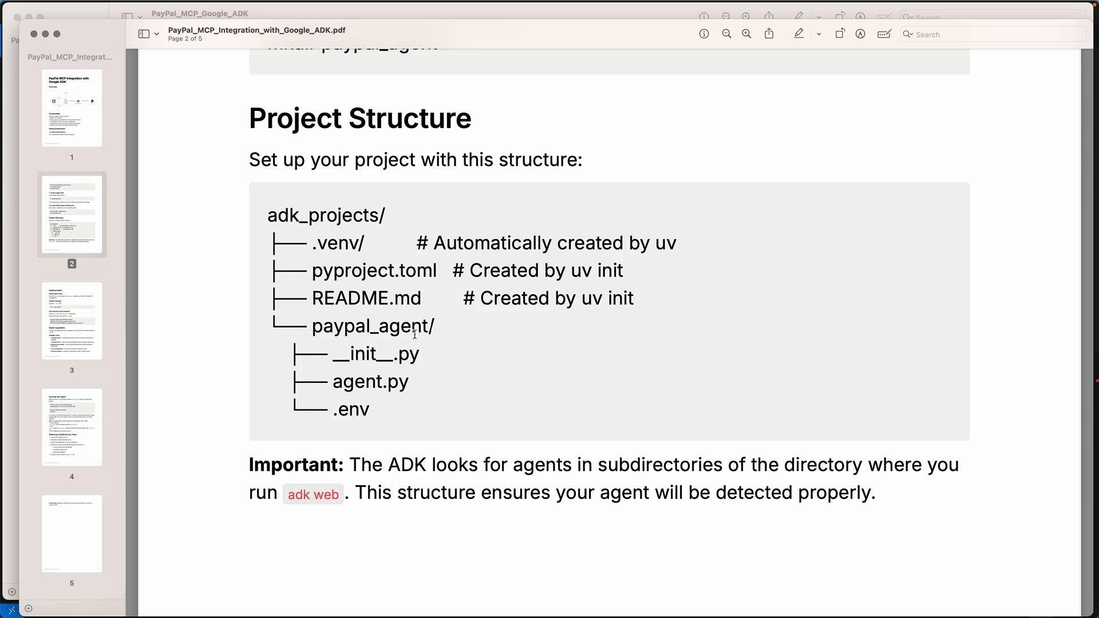
double_click(374, 354)
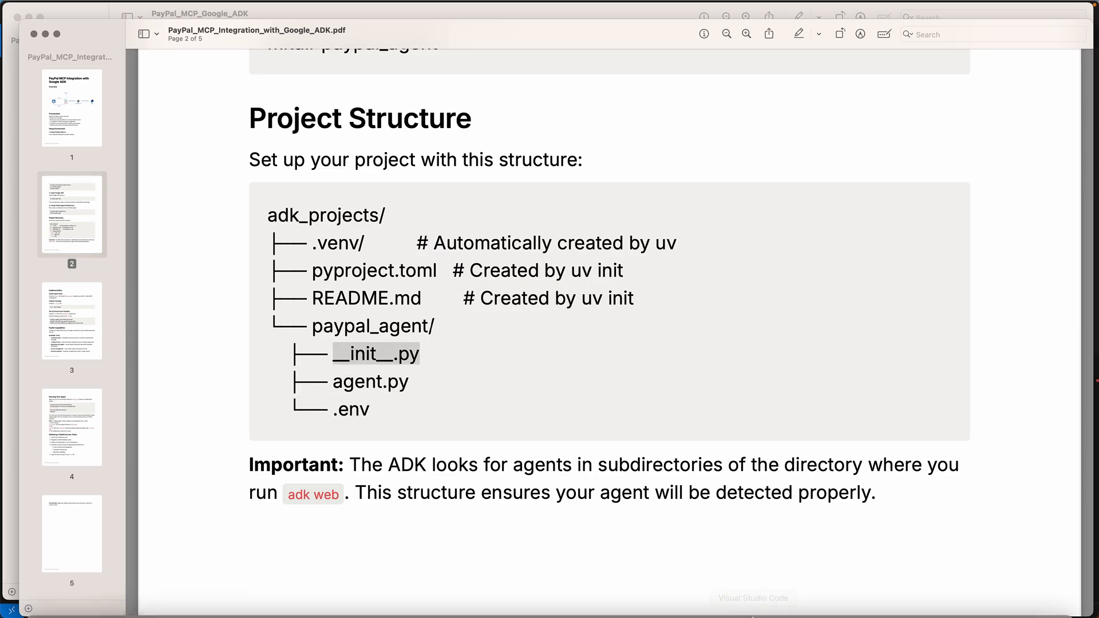
click(753, 596)
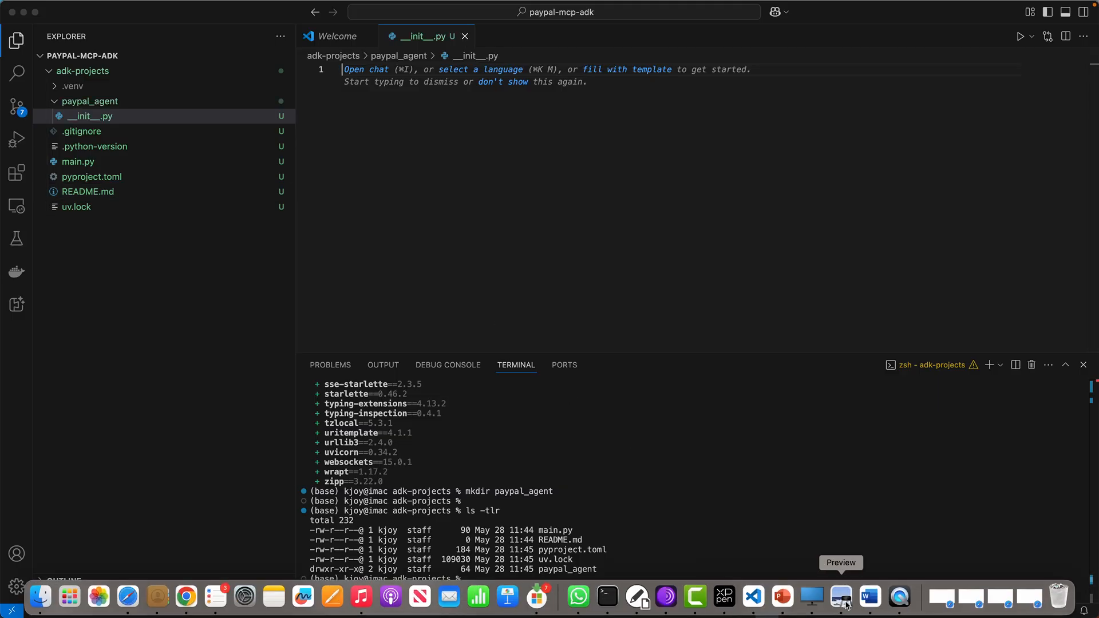
Create agent.py and .env beside __init__.py in paypal_agent, checking the guide between files
click(840, 596)
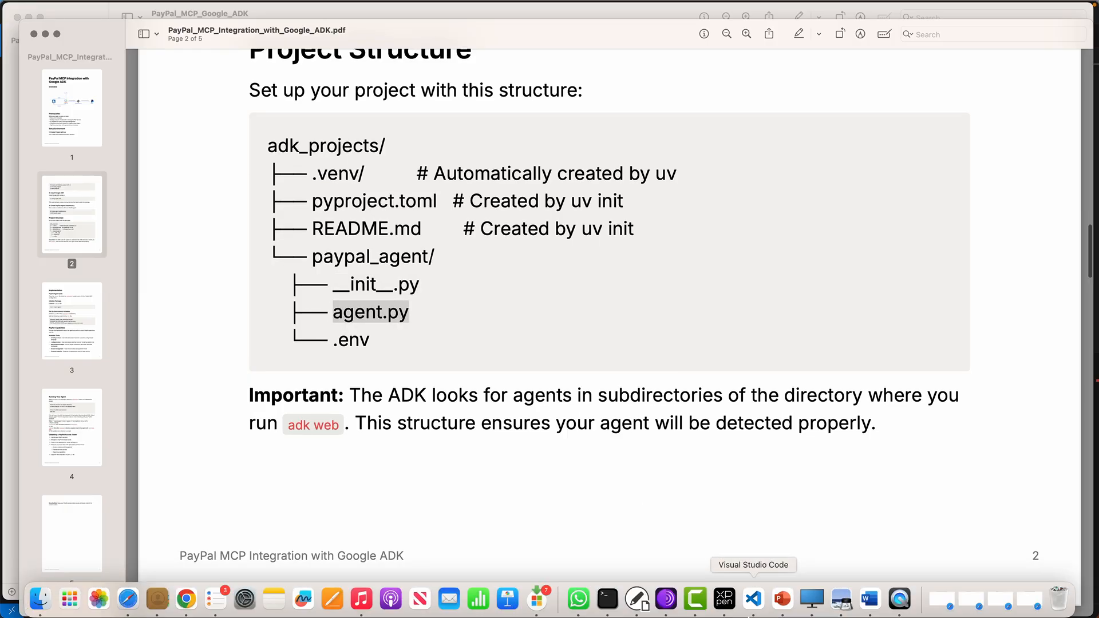
mouse_move(811, 614)
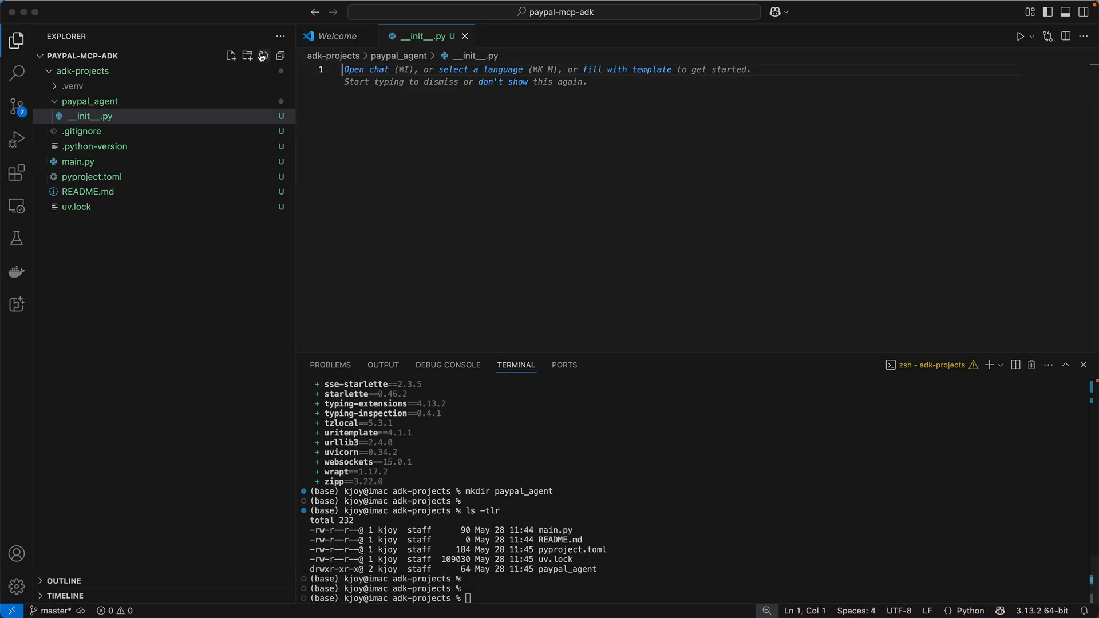
click(232, 55)
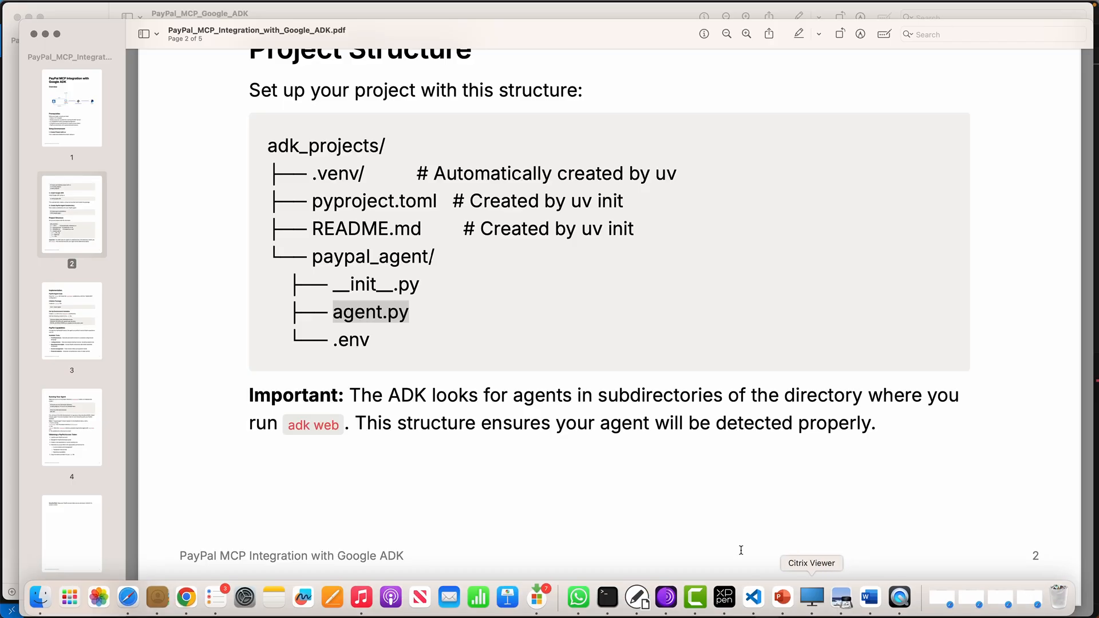
scroll(down, 3)
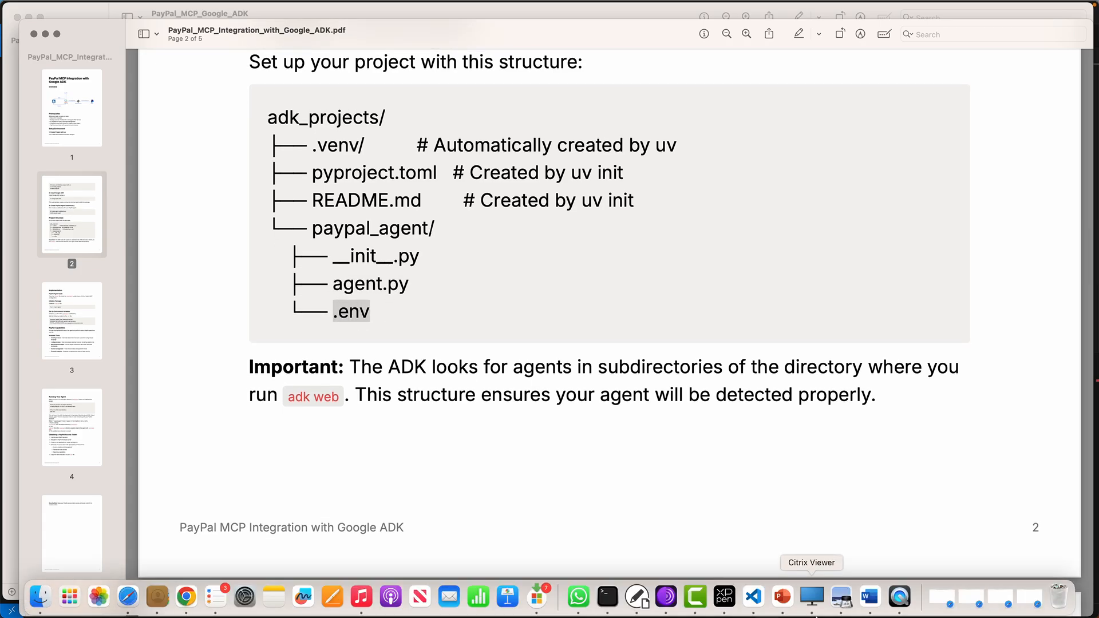
mouse_move(870, 597)
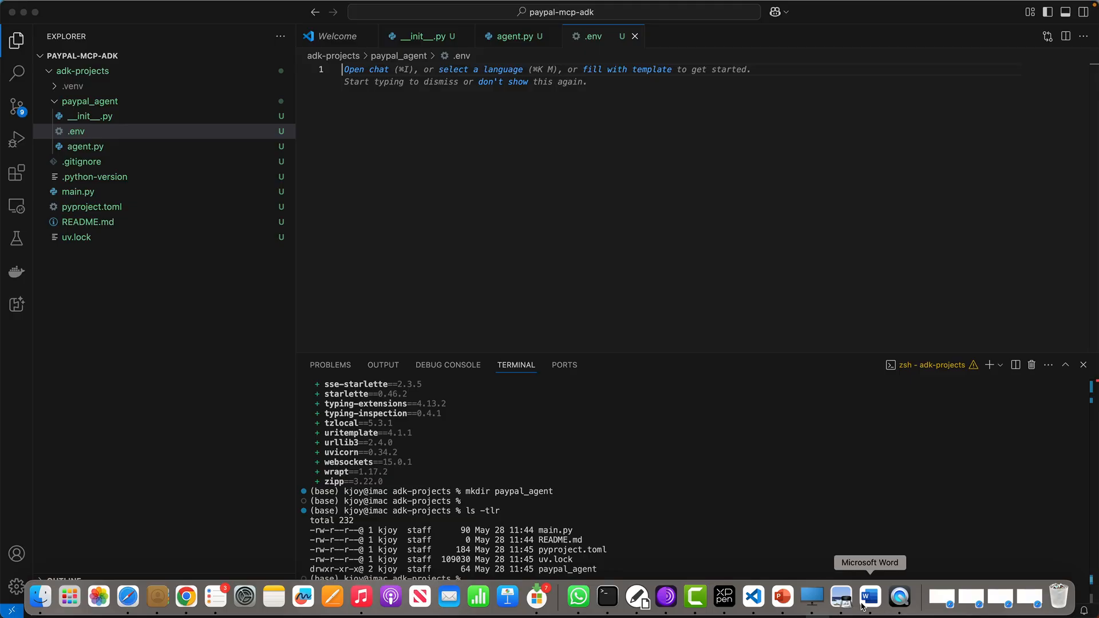
click(900, 597)
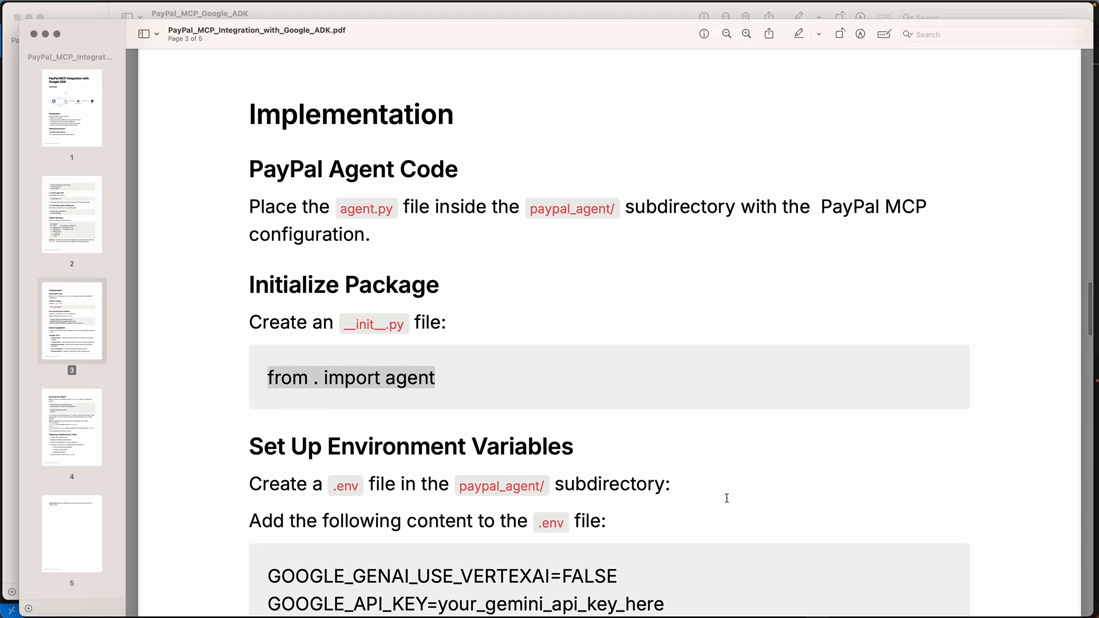
mouse_move(869, 597)
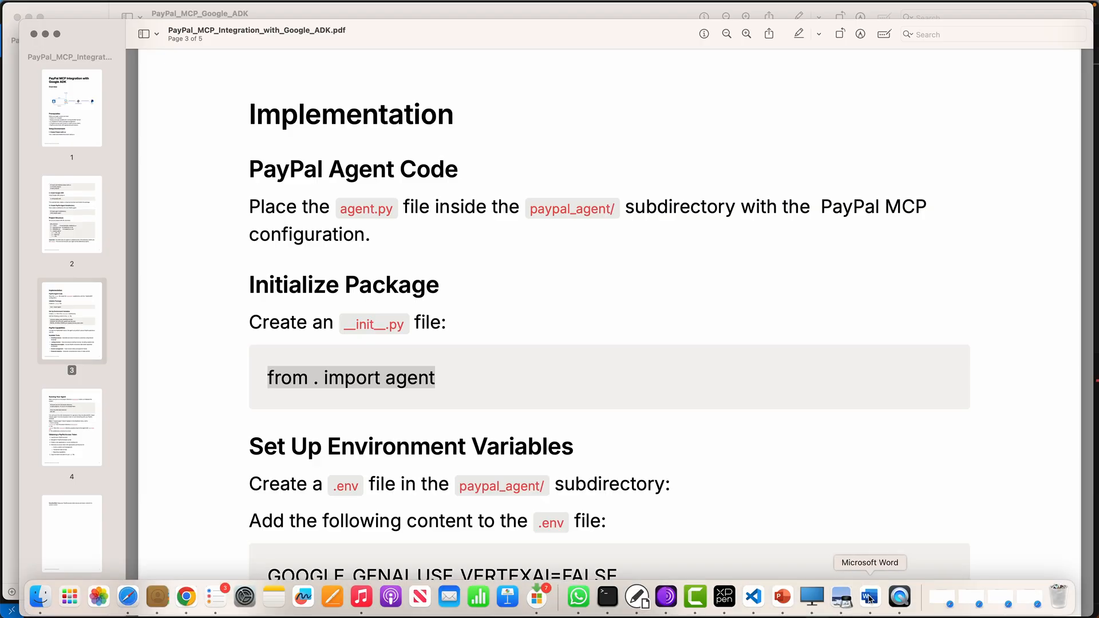
click(753, 596)
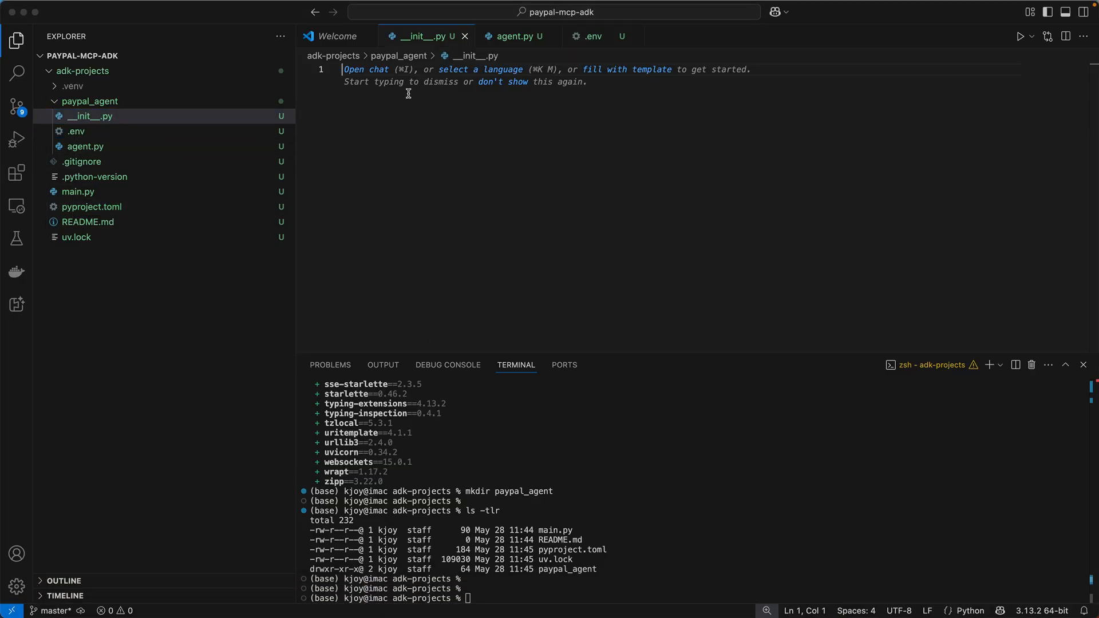
Write 'from . import agent' in __init__.py and save it when closing
text(from . import agent)
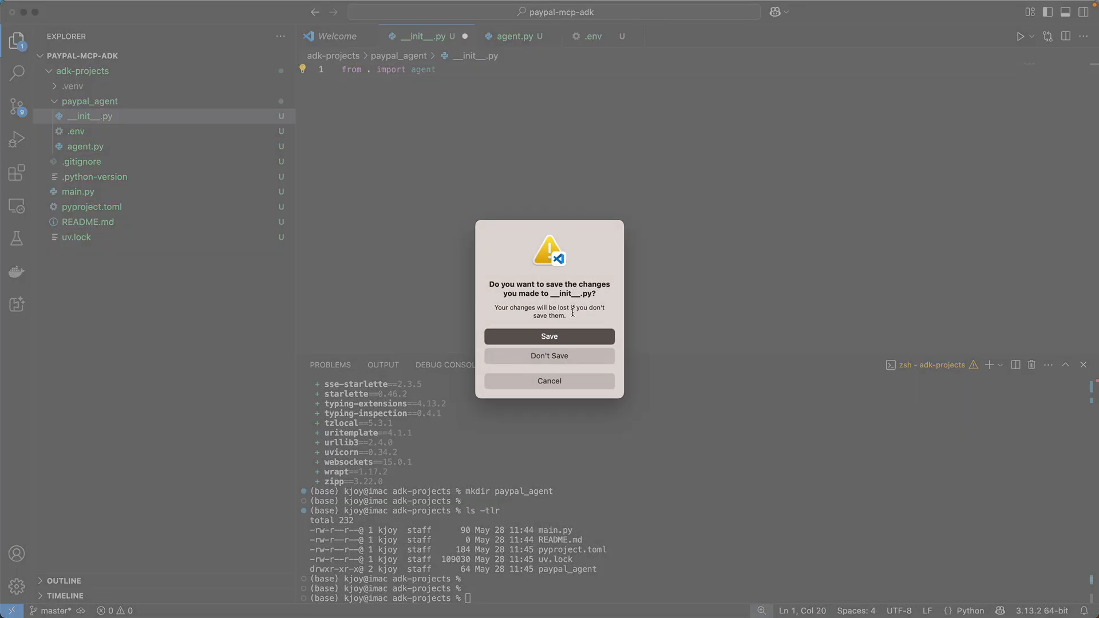
click(549, 355)
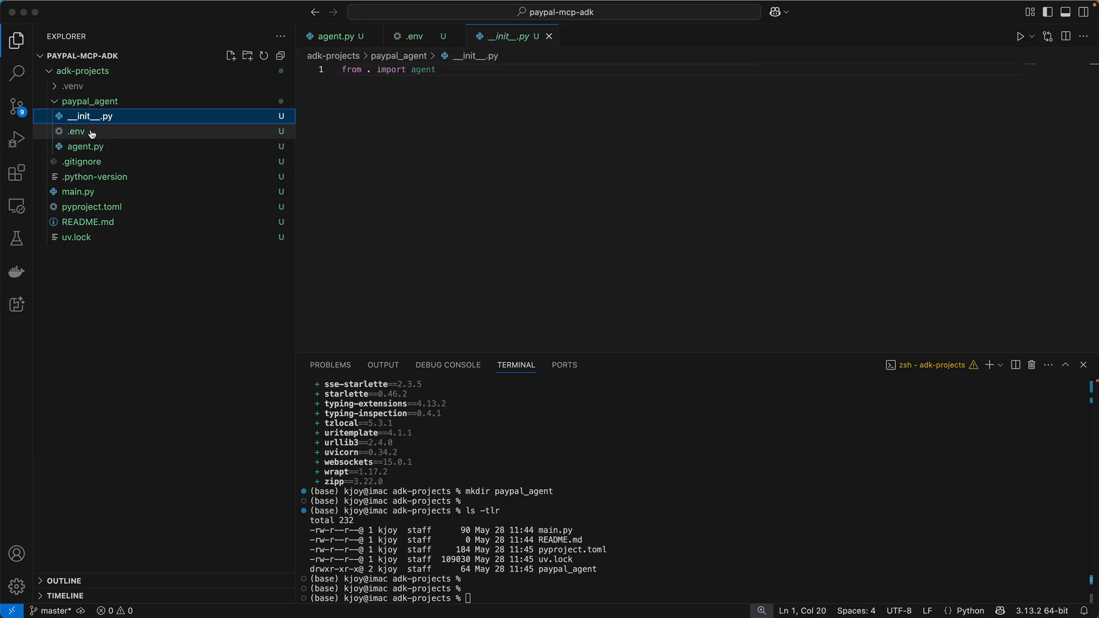
mouse_move(91, 134)
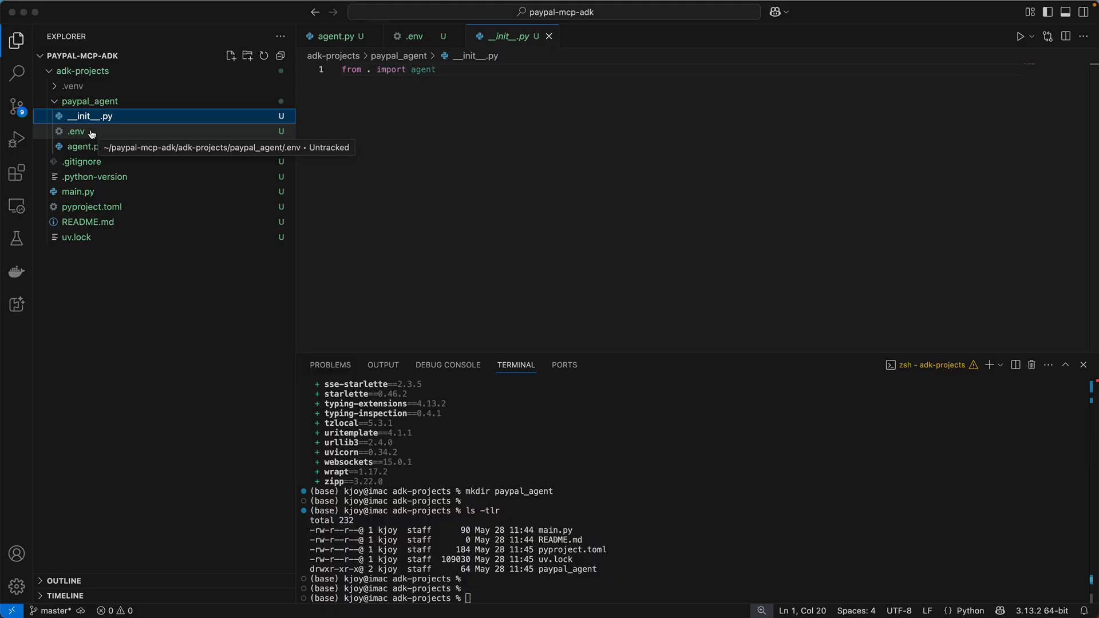
mouse_move(82, 153)
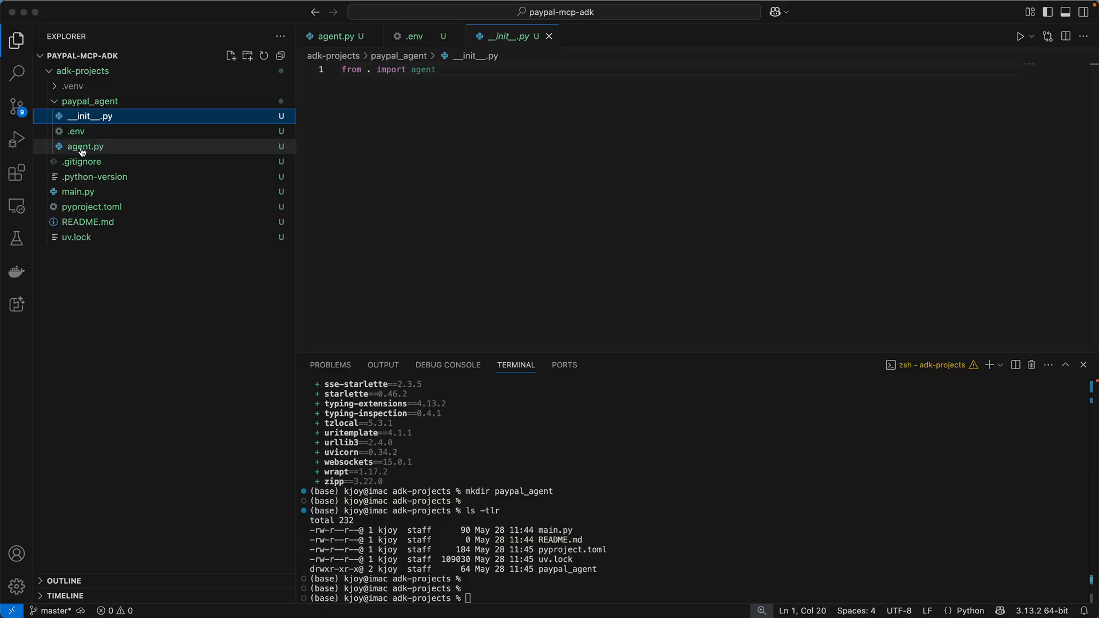
Open the empty agent.py from the paypal_agent folder in the Explorer
click(85, 146)
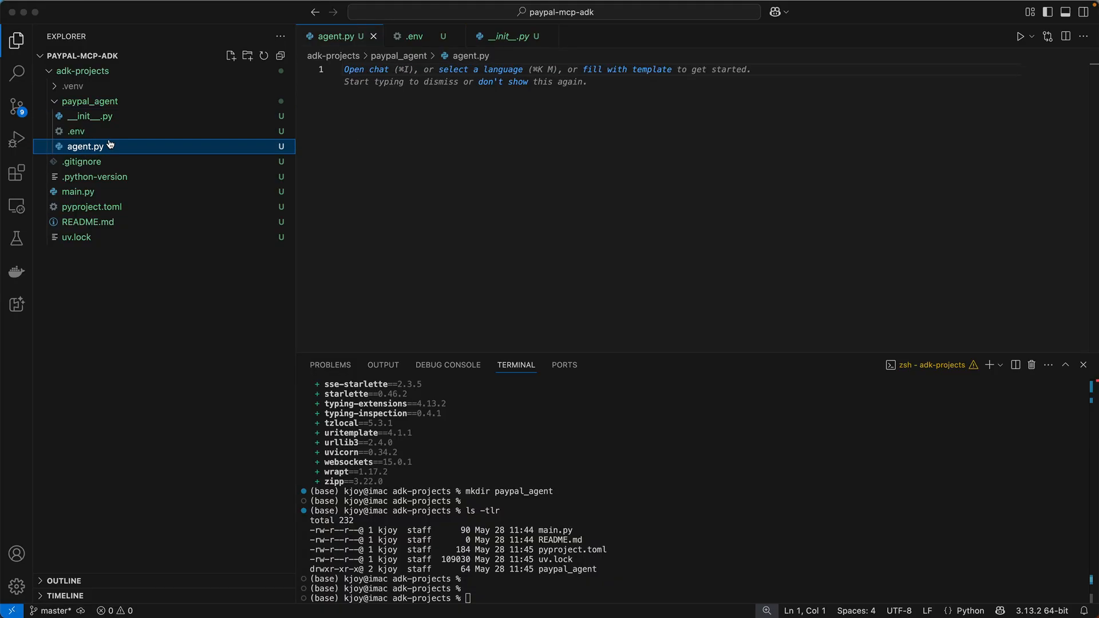
mouse_move(110, 146)
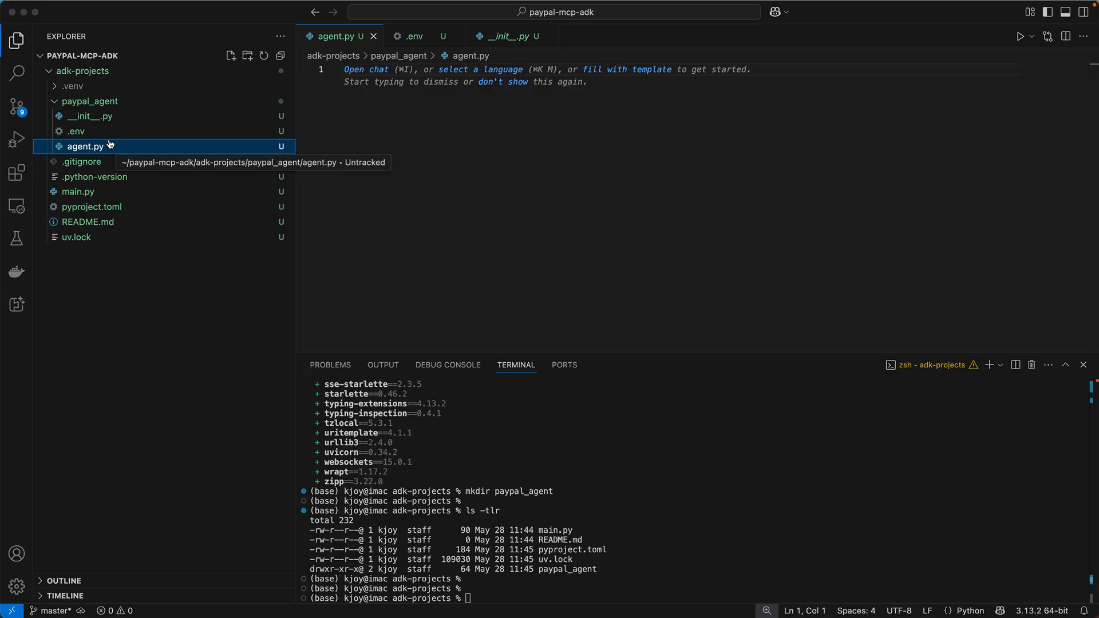
mouse_move(441, 196)
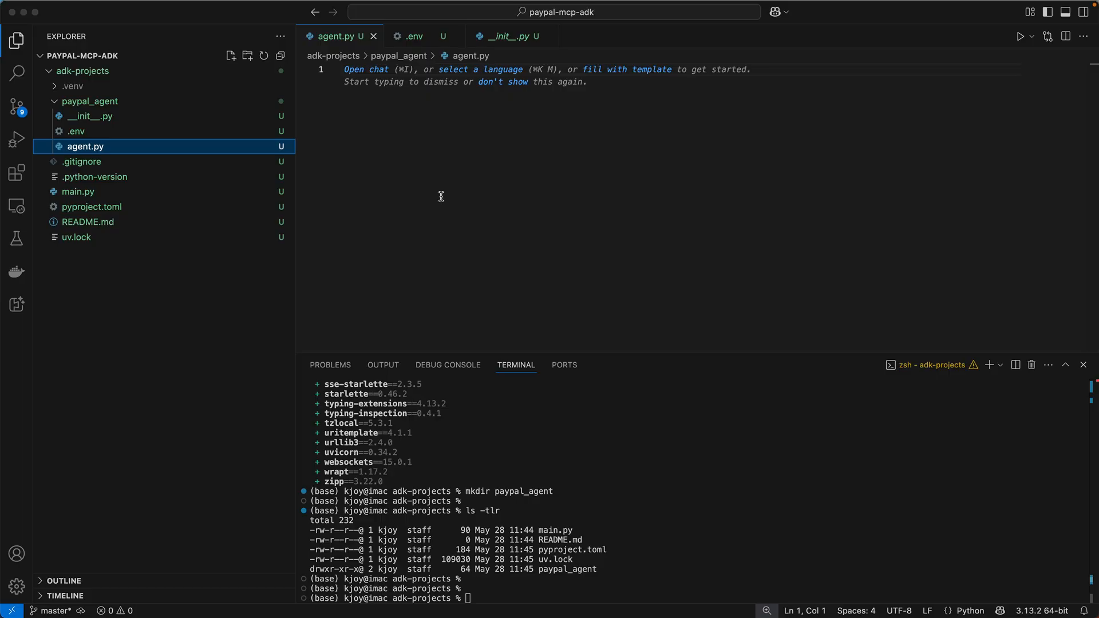
mouse_move(687, 103)
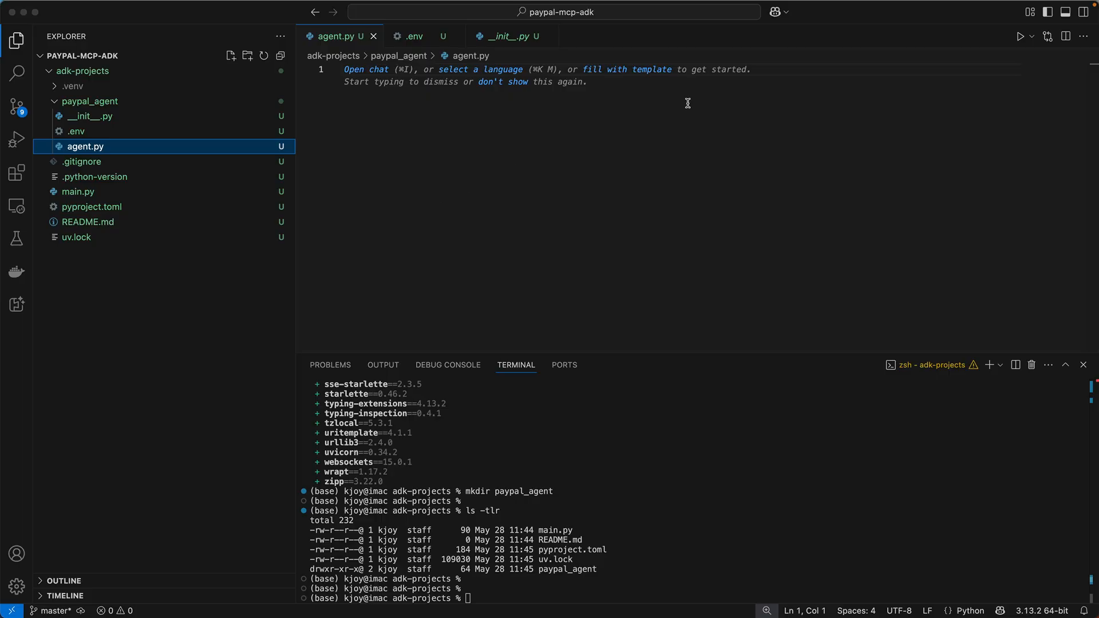